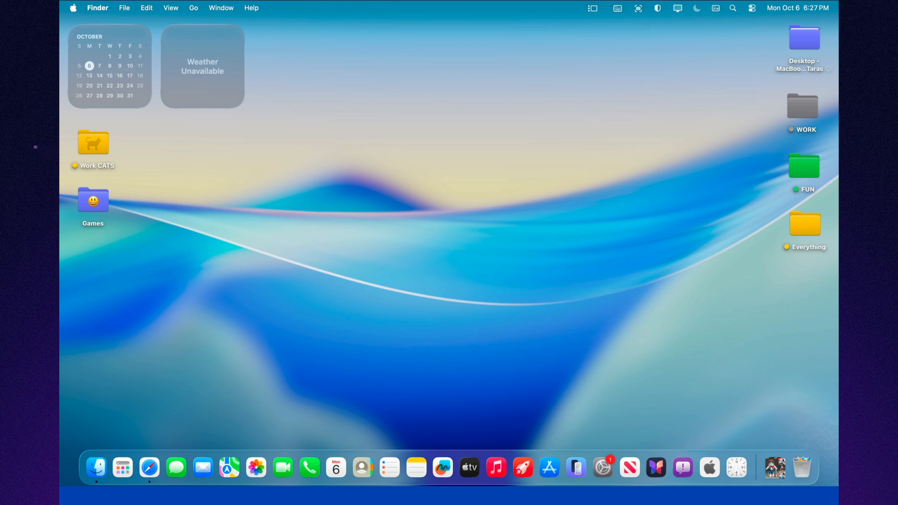
Launch System Settings from the Dock, landing on the General page.
left_click(628, 143)
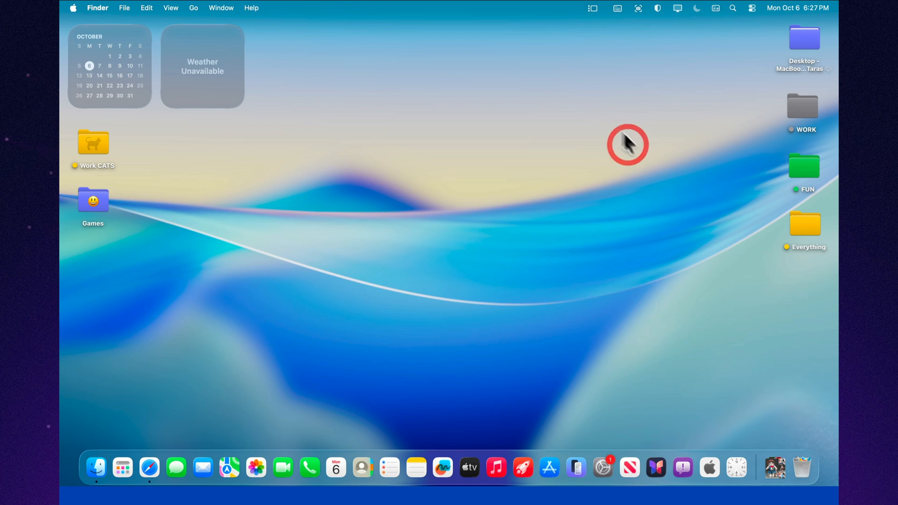
mouse_move(522, 467)
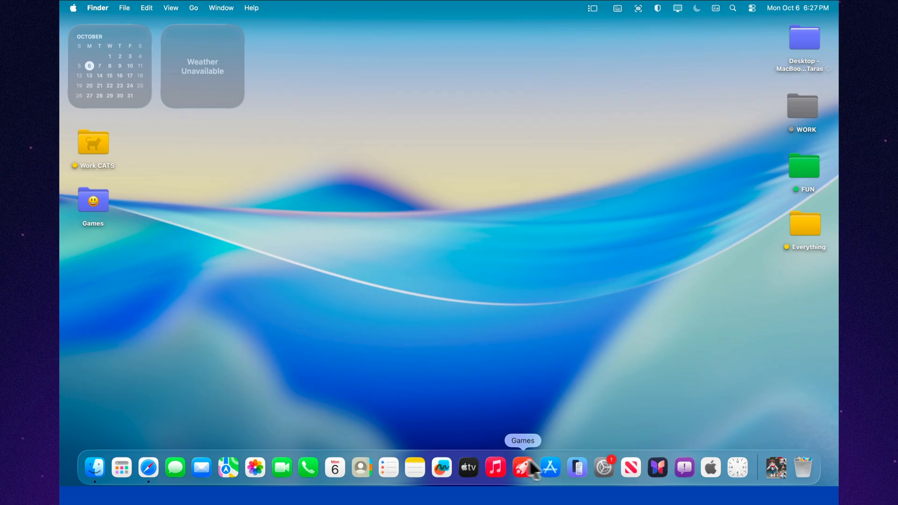
left_click(603, 467)
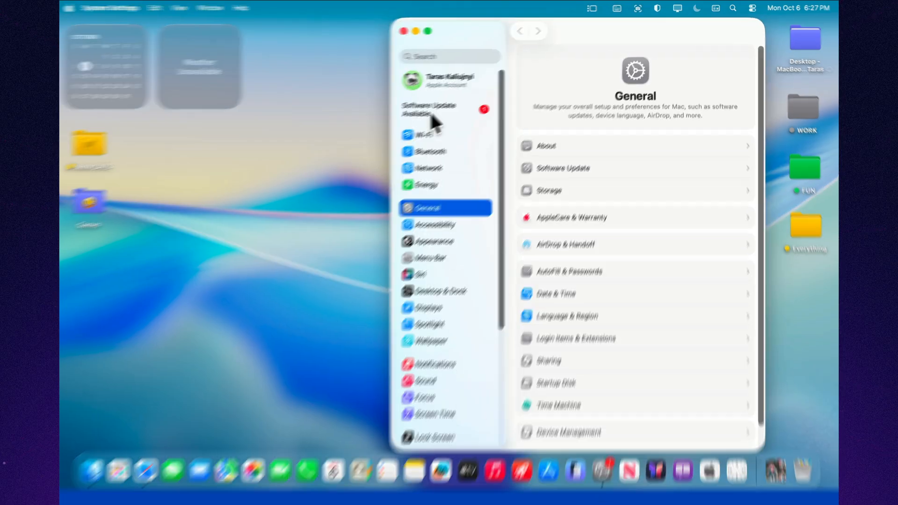
Start the macOS Tahoe 26.1 Beta 2 update, accepting the license and authenticating with the password.
left_click(428, 109)
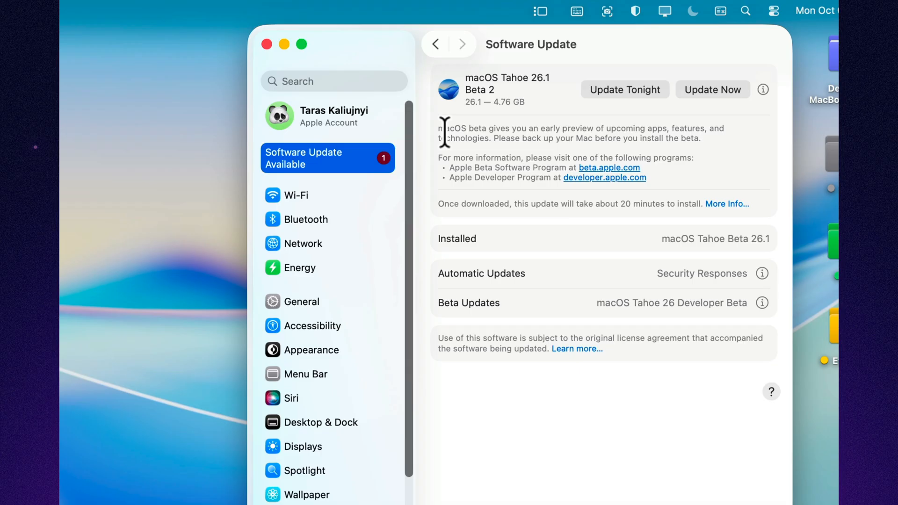
mouse_move(570, 229)
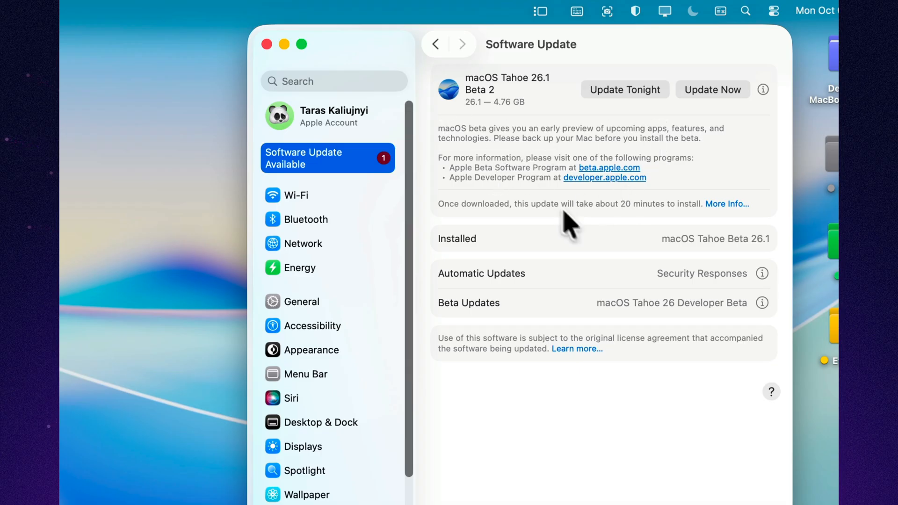
mouse_move(727, 103)
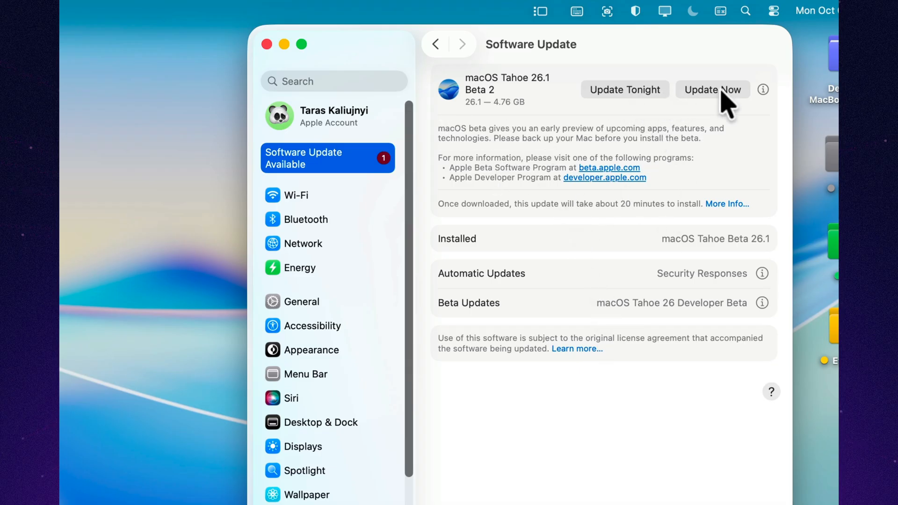
left_click(712, 89)
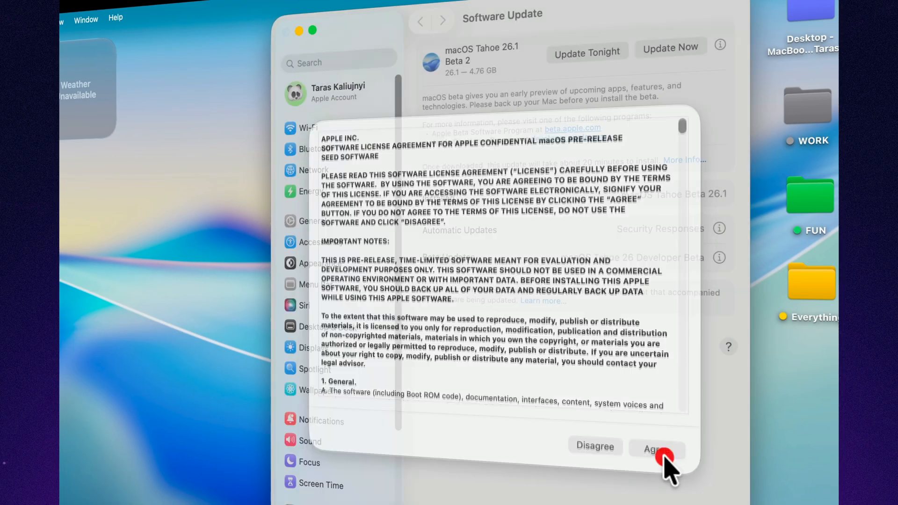
left_click(657, 446)
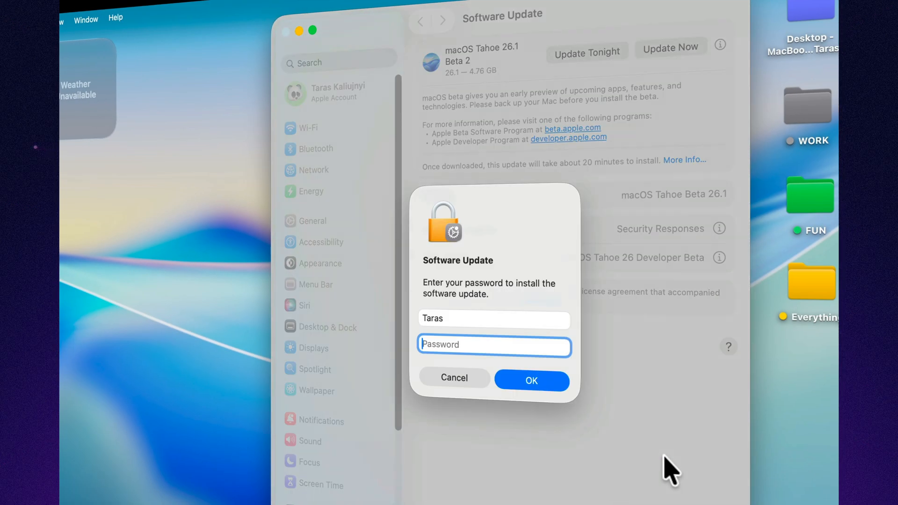
type("•••••")
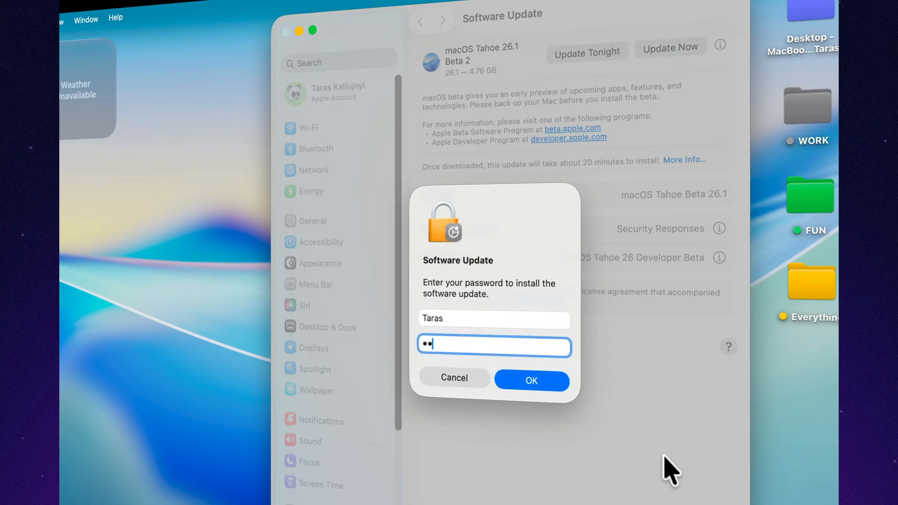
left_click(531, 381)
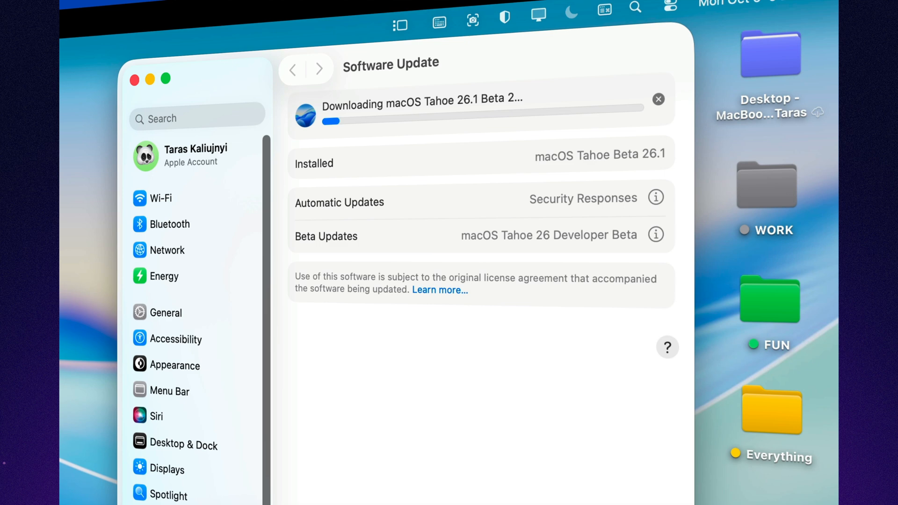
mouse_move(431, 243)
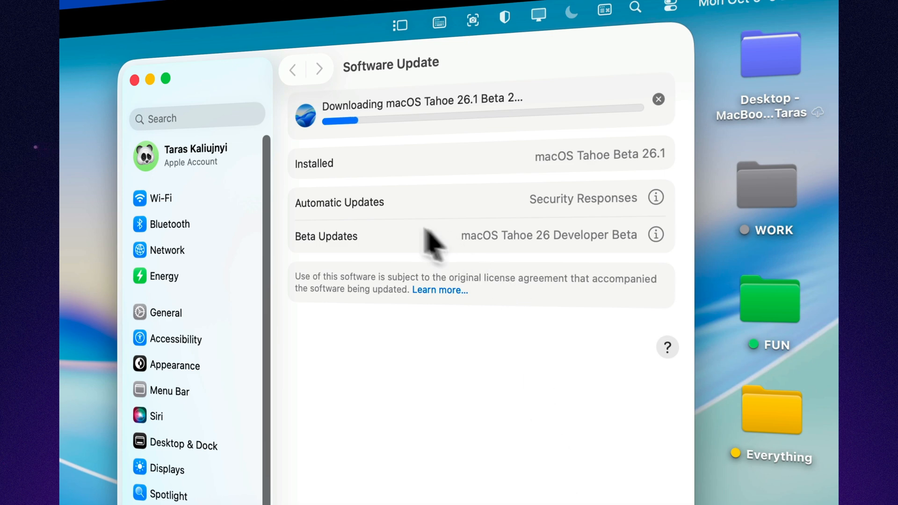
mouse_move(314, 234)
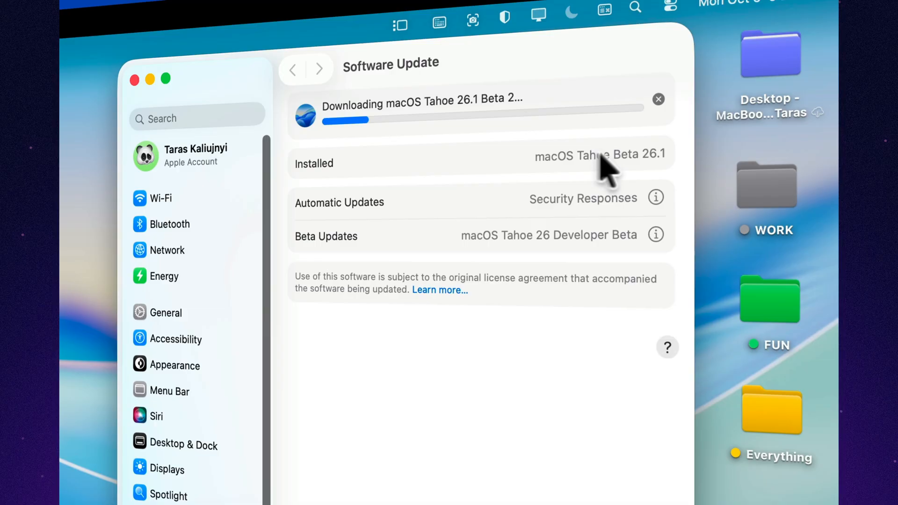
mouse_move(298, 349)
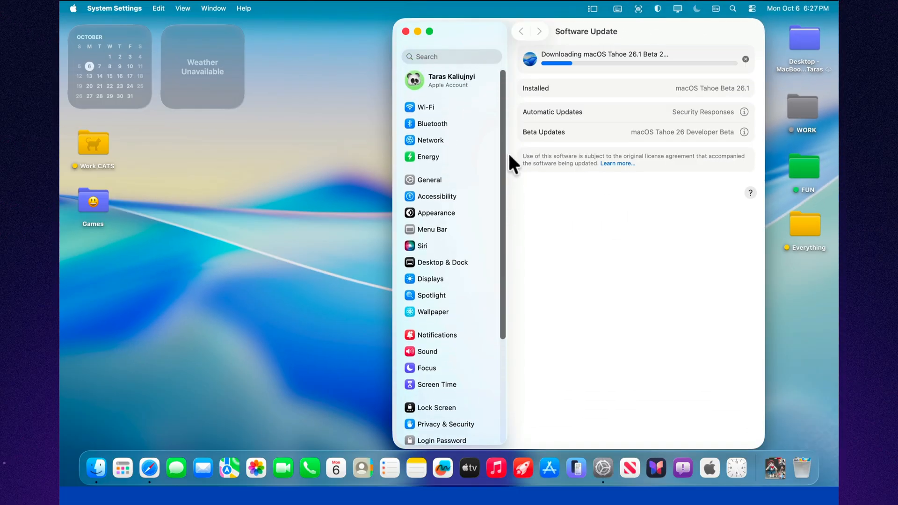
mouse_move(718, 57)
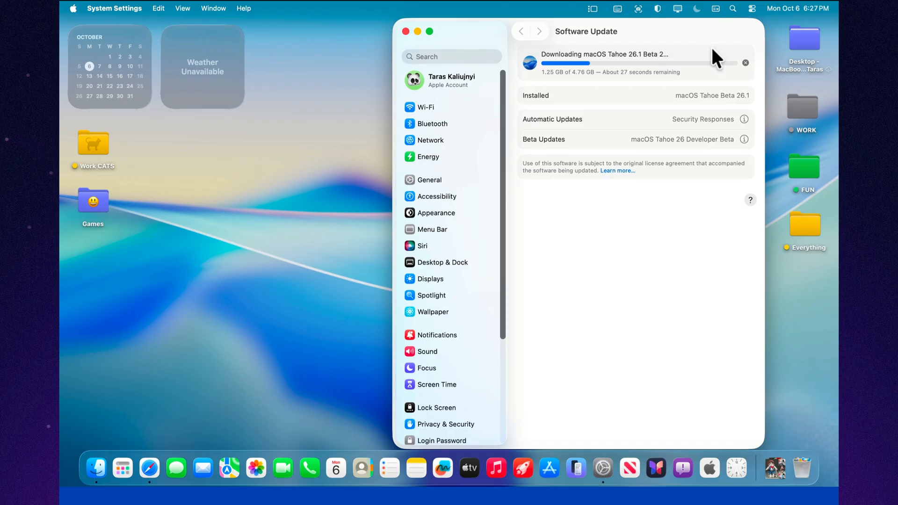
mouse_move(630, 86)
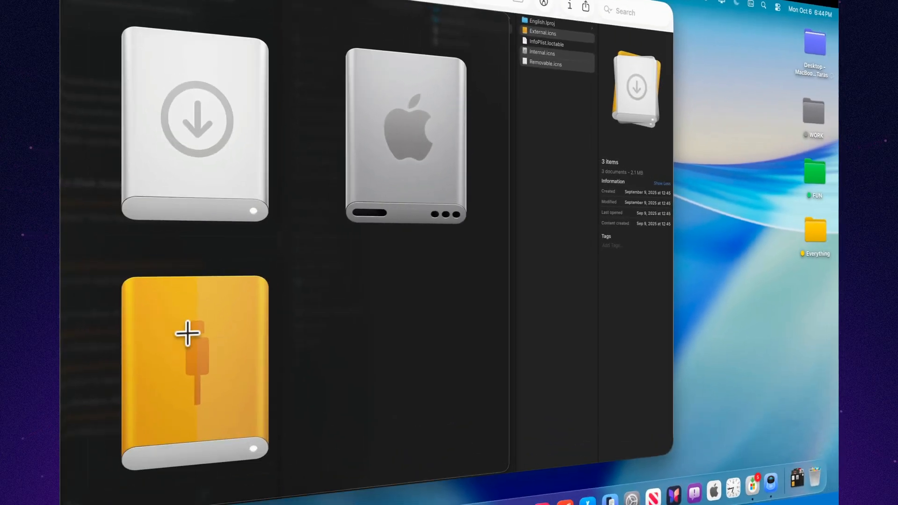
mouse_move(170, 347)
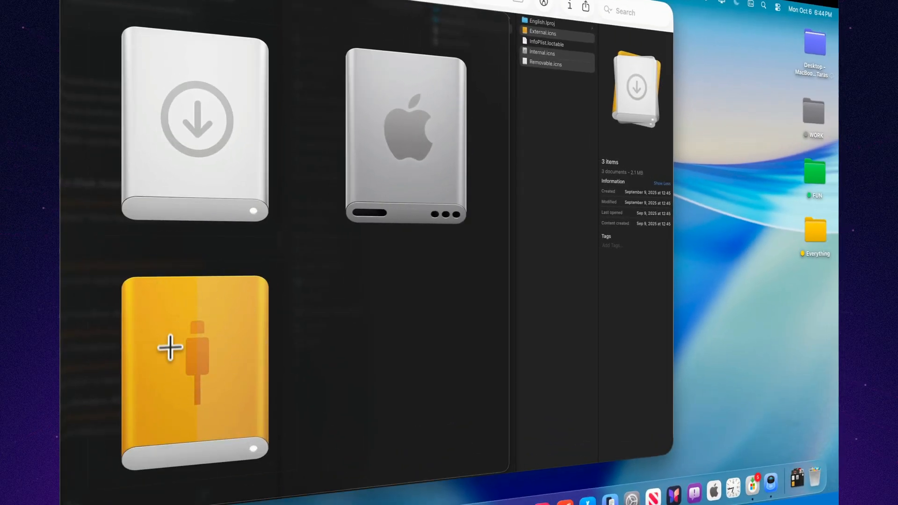
mouse_move(177, 361)
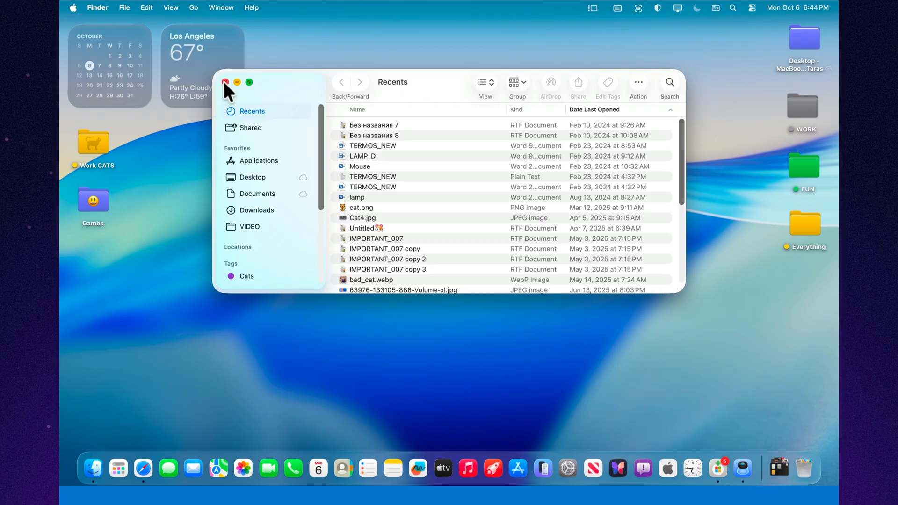
Close the Recents window, toggle reduced transparency on, off, on, and open Edit Controls.
left_click(225, 81)
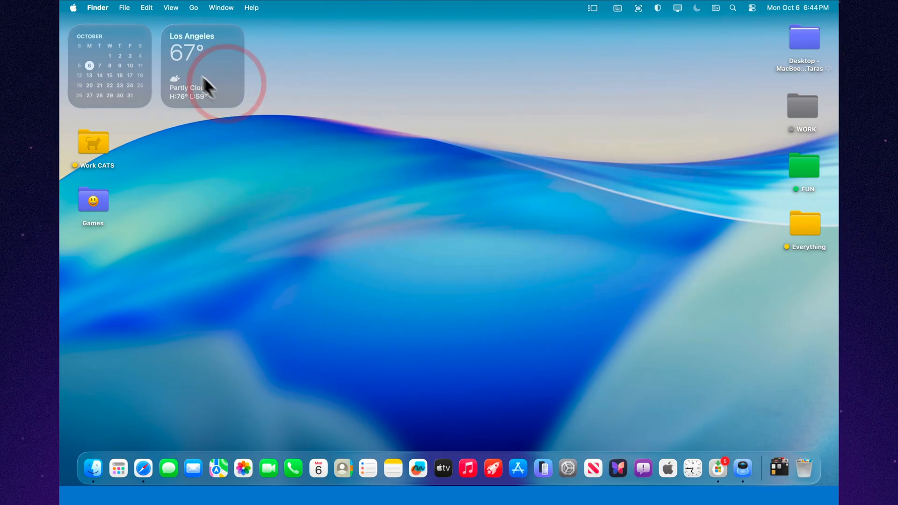
mouse_move(552, 201)
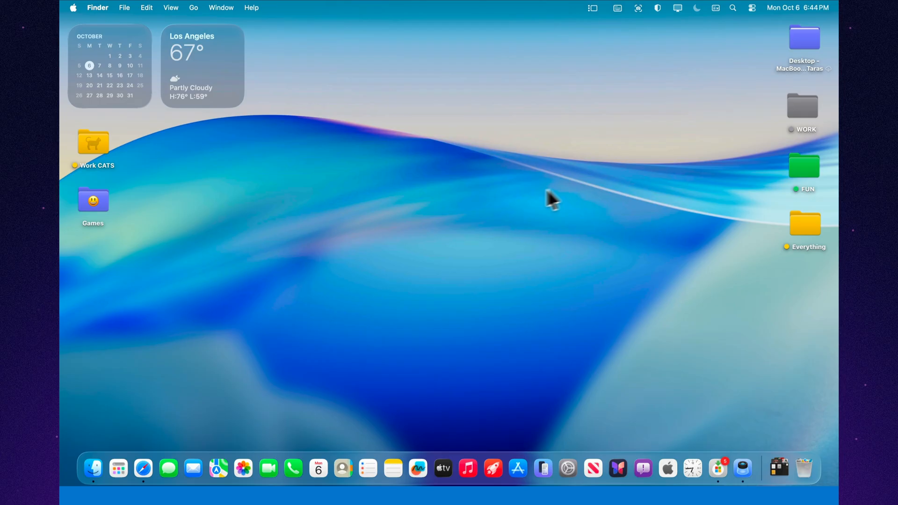
left_click(752, 8)
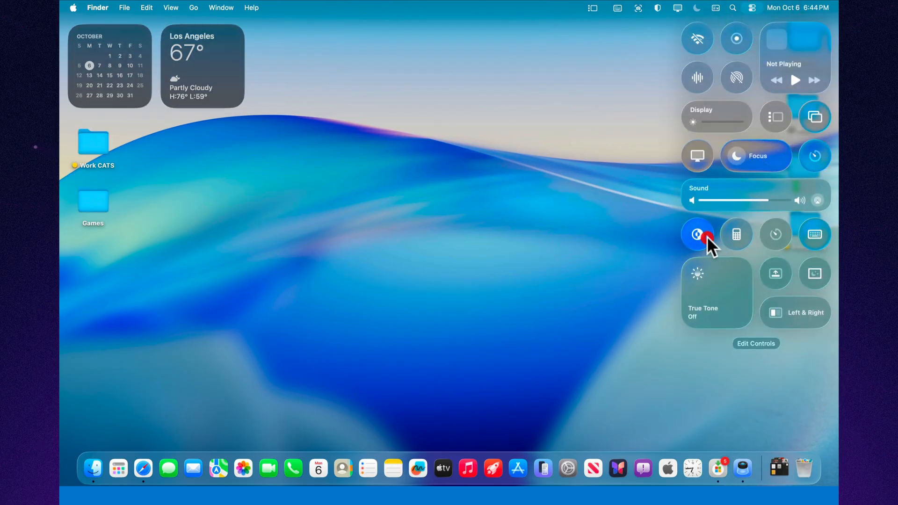
left_click(697, 234)
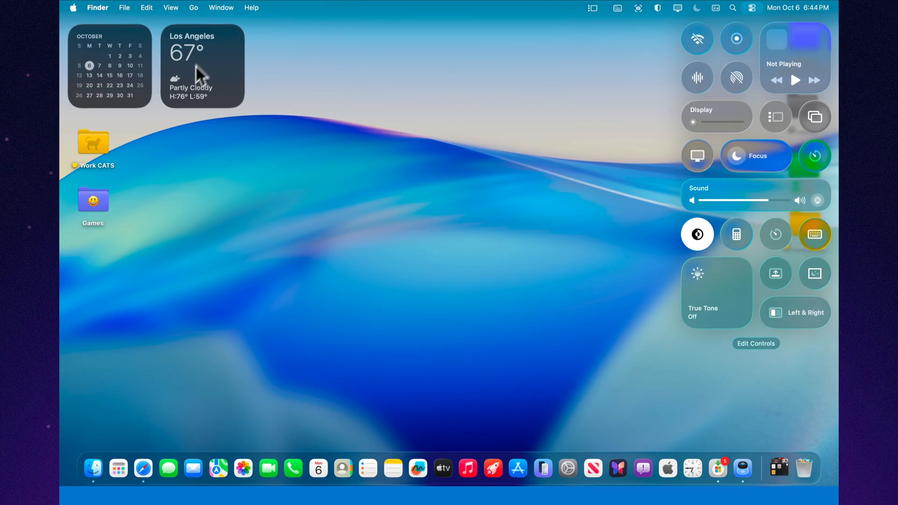
left_click(697, 234)
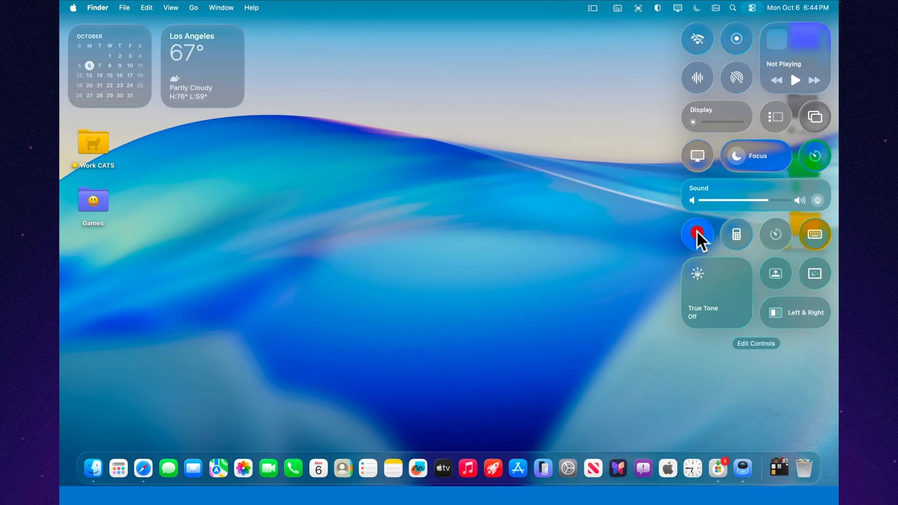
left_click(697, 234)
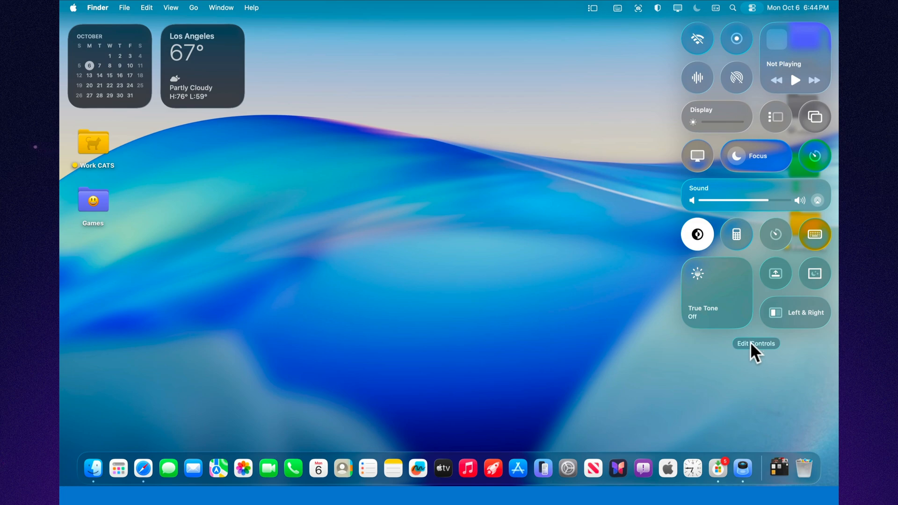
left_click(755, 343)
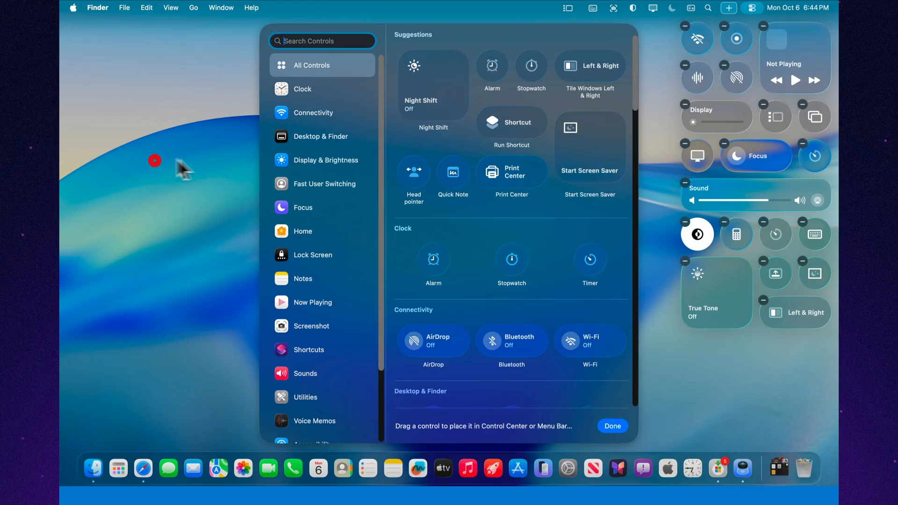
mouse_move(350, 258)
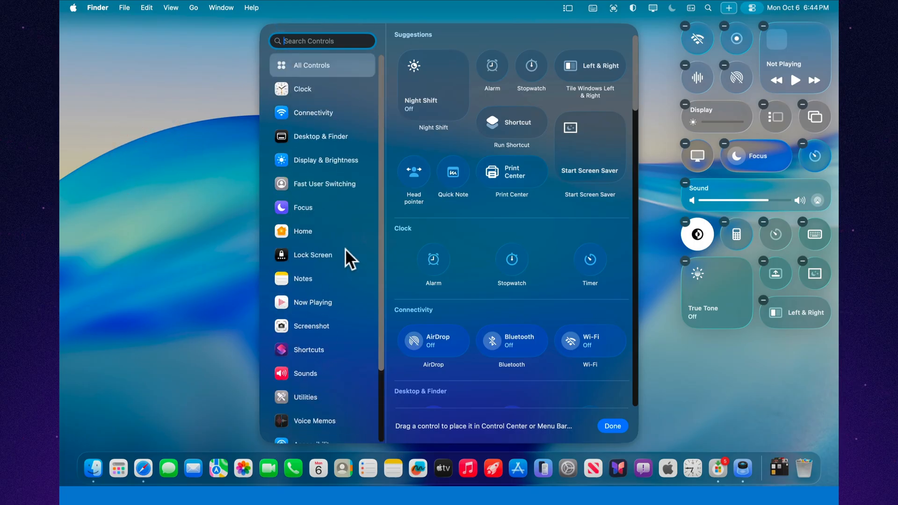
mouse_move(601, 75)
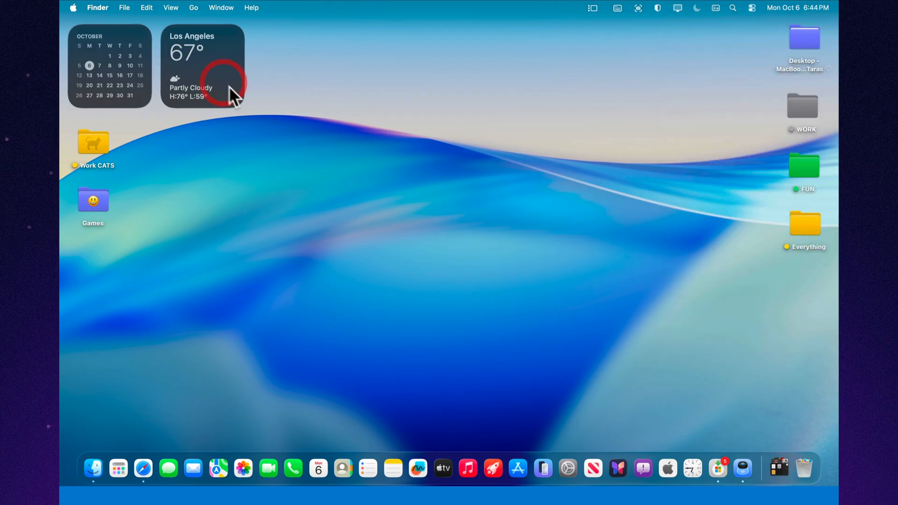
mouse_move(442, 467)
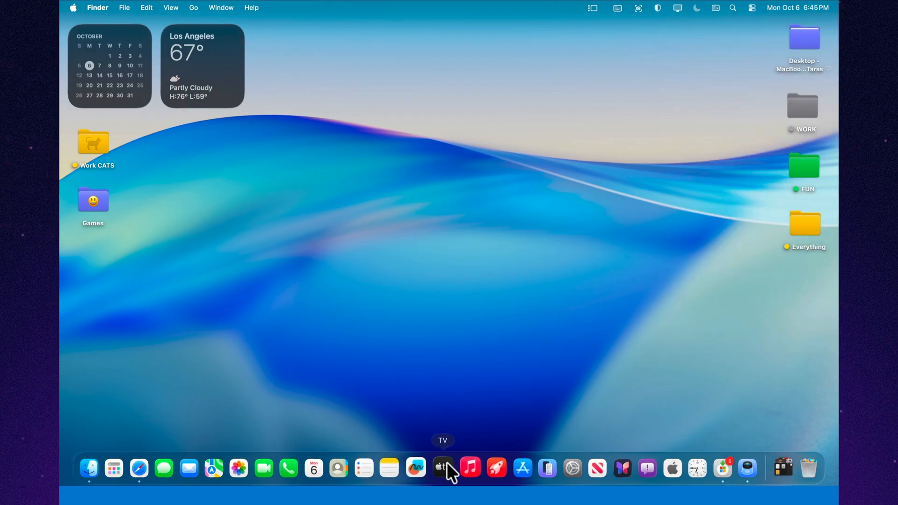
Launch the TV app, show the Apple TV+ catalogue, and search for '1'.
left_click(442, 468)
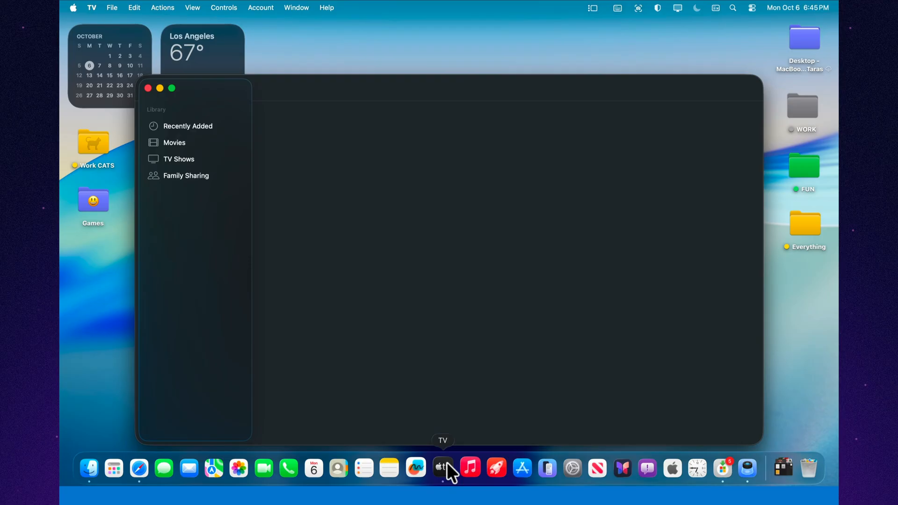
left_click(442, 468)
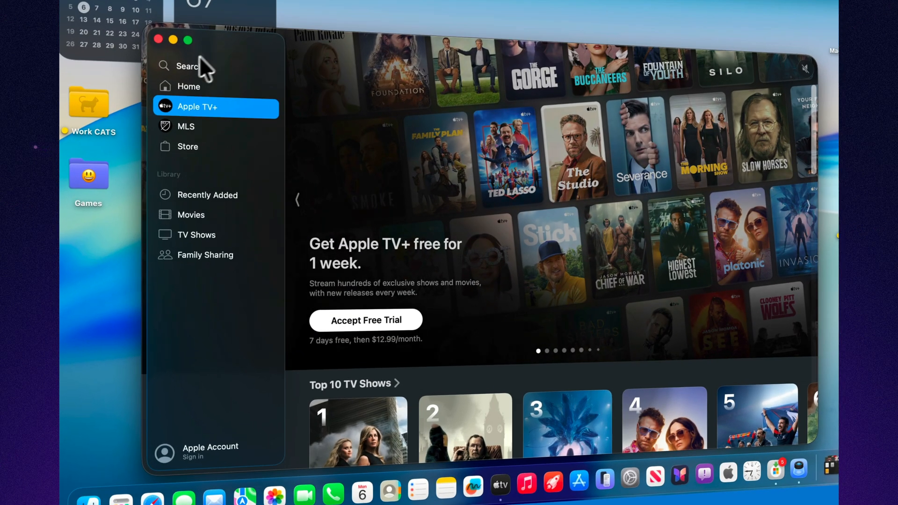
left_click(189, 66)
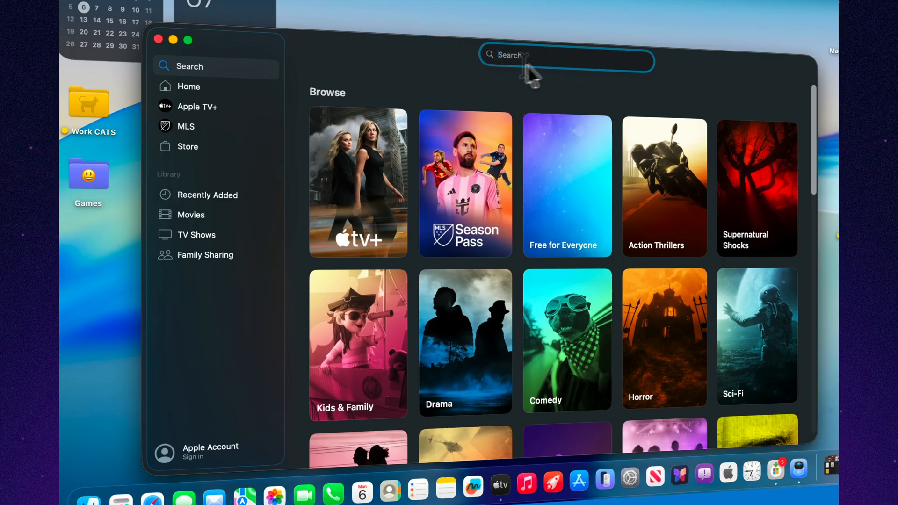
type("1")
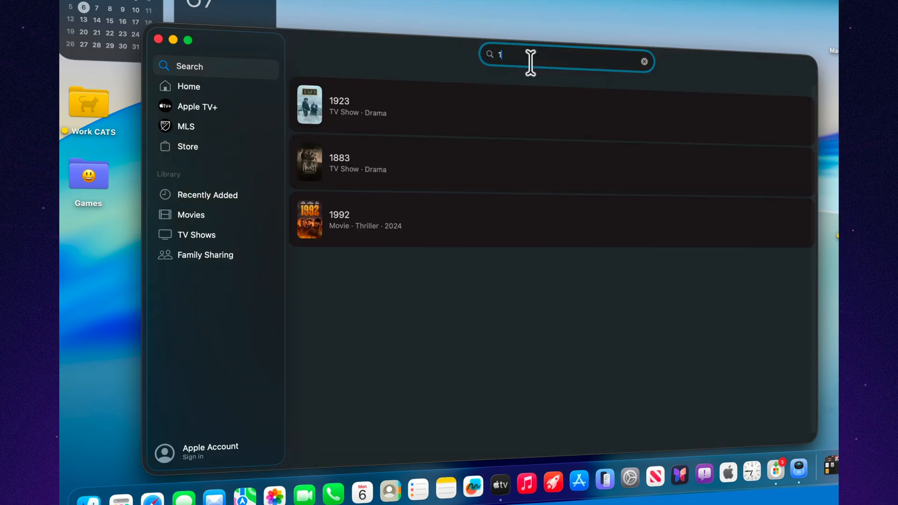
mouse_move(618, 60)
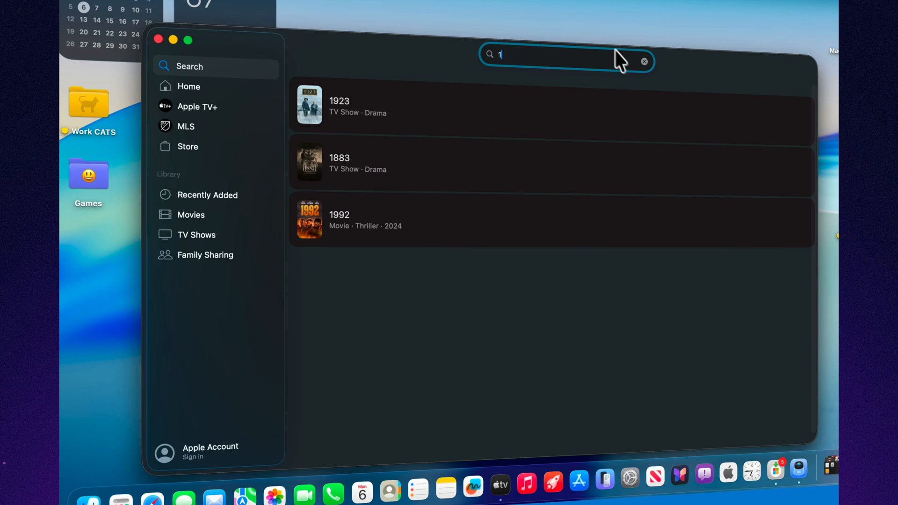
Clear the search, view the Home page and TV Shows library, then quit TV.
left_click(643, 61)
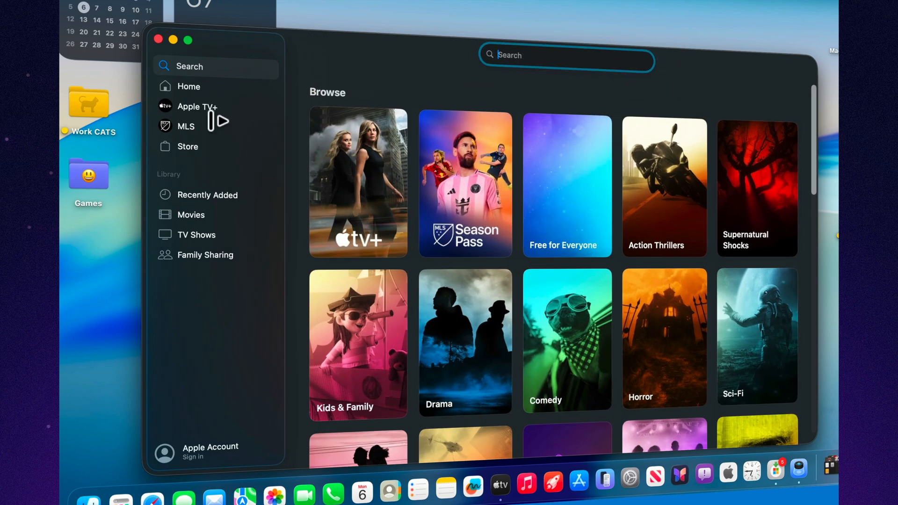
left_click(189, 86)
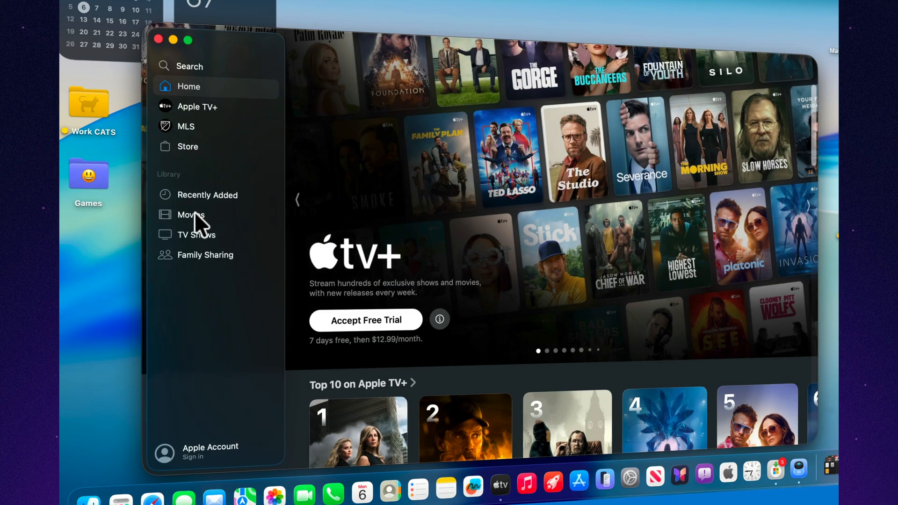
left_click(191, 214)
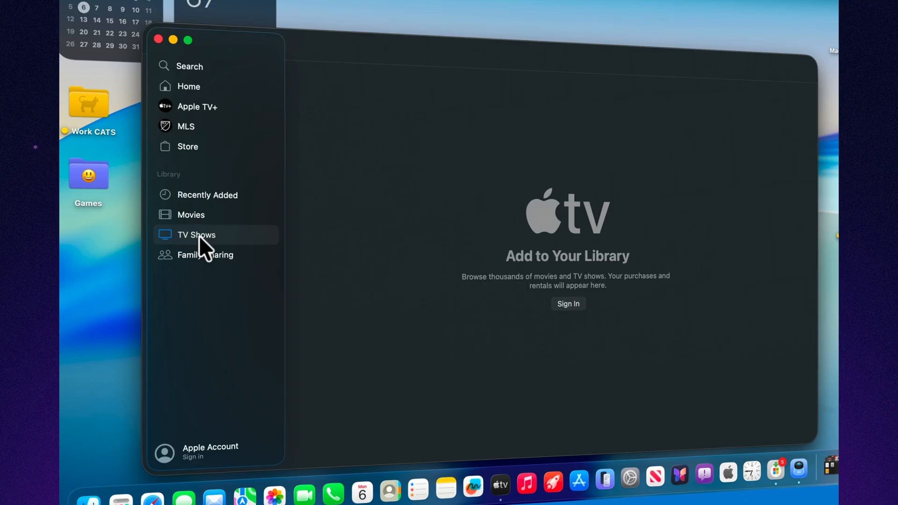
left_click(158, 39)
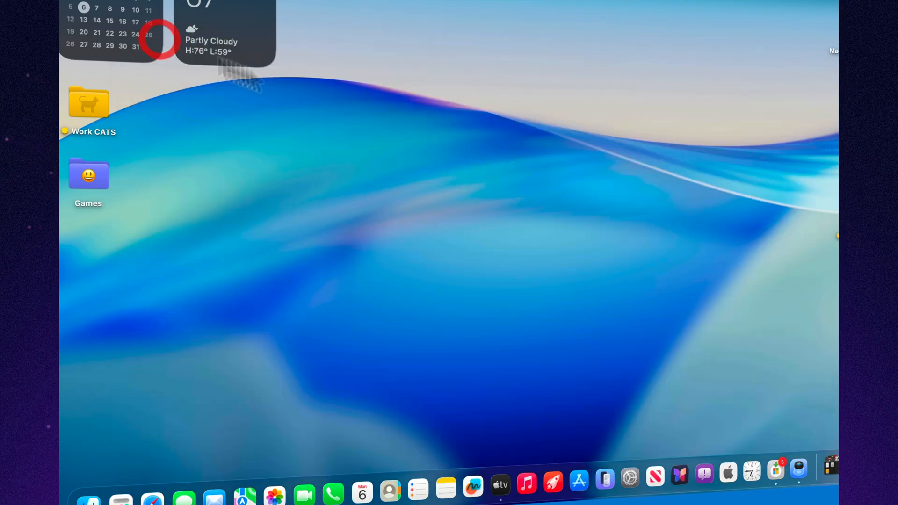
mouse_move(527, 475)
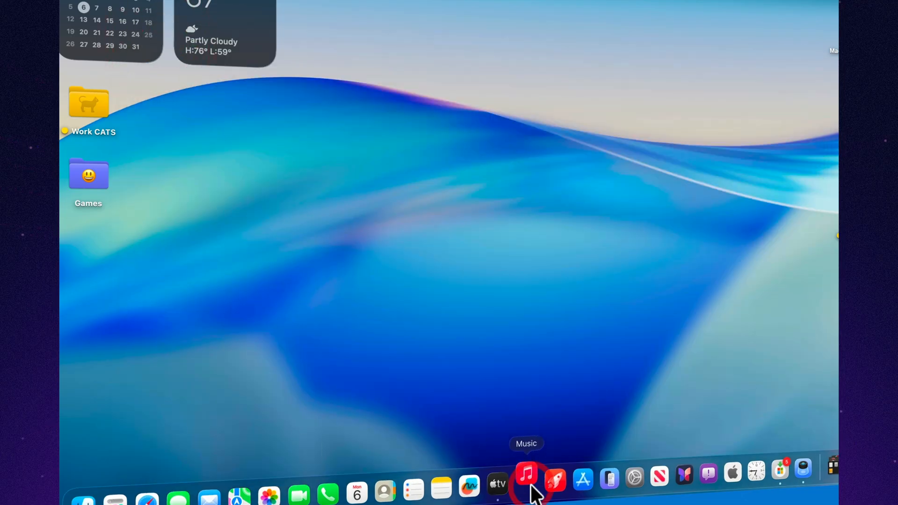
Launch Music and browse Recently Added, Artists, Songs and All Playlists.
left_click(525, 472)
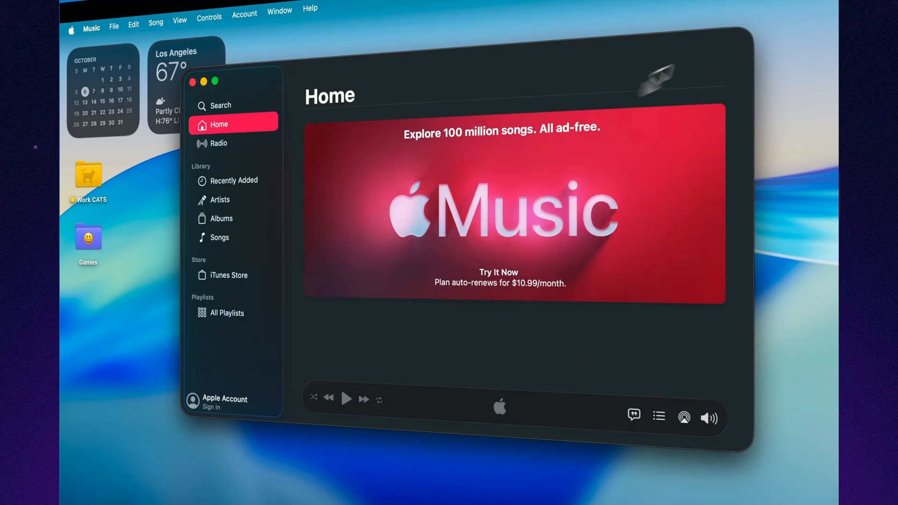
mouse_move(289, 205)
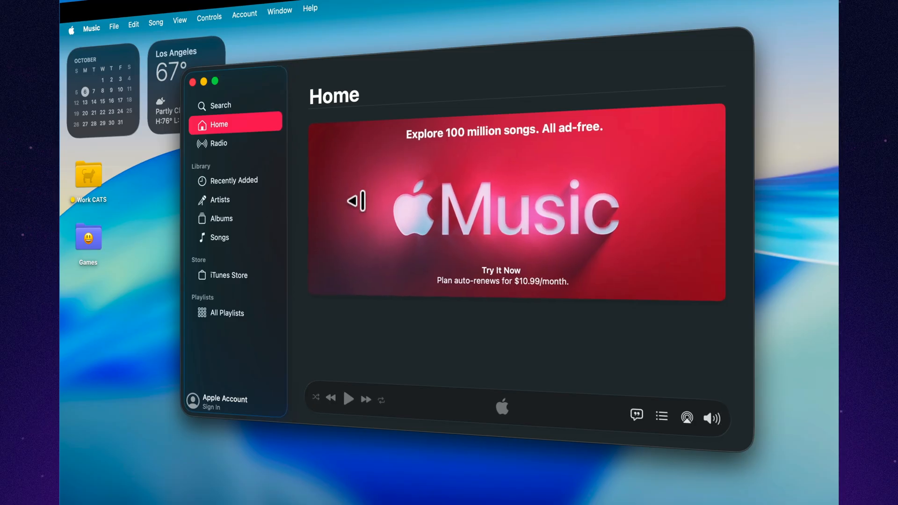
left_click(234, 180)
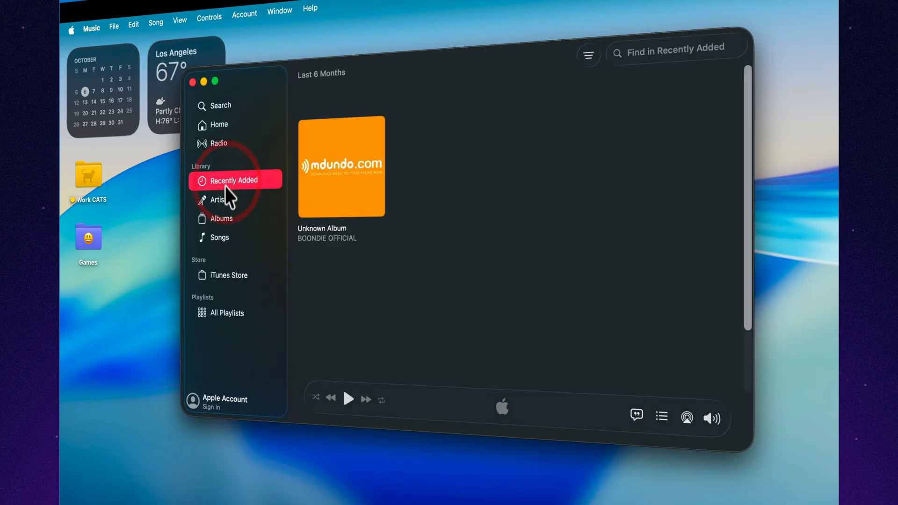
left_click(220, 199)
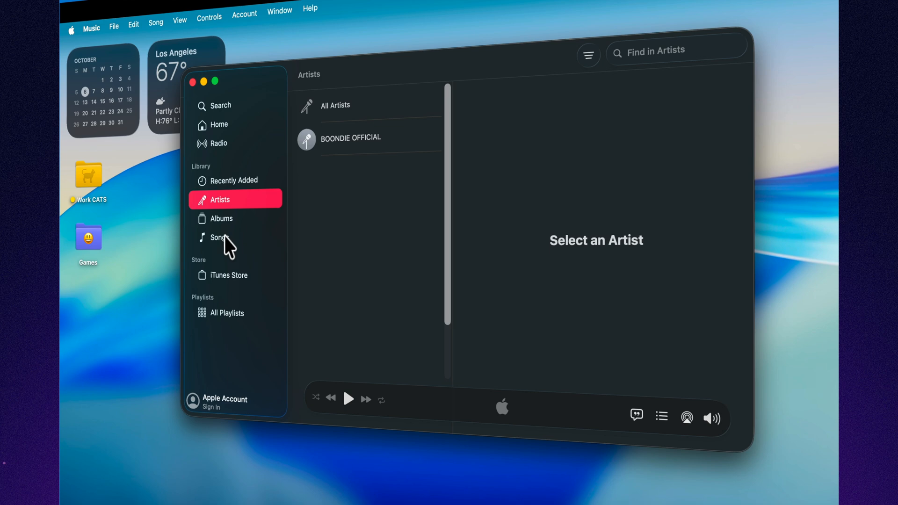
left_click(220, 237)
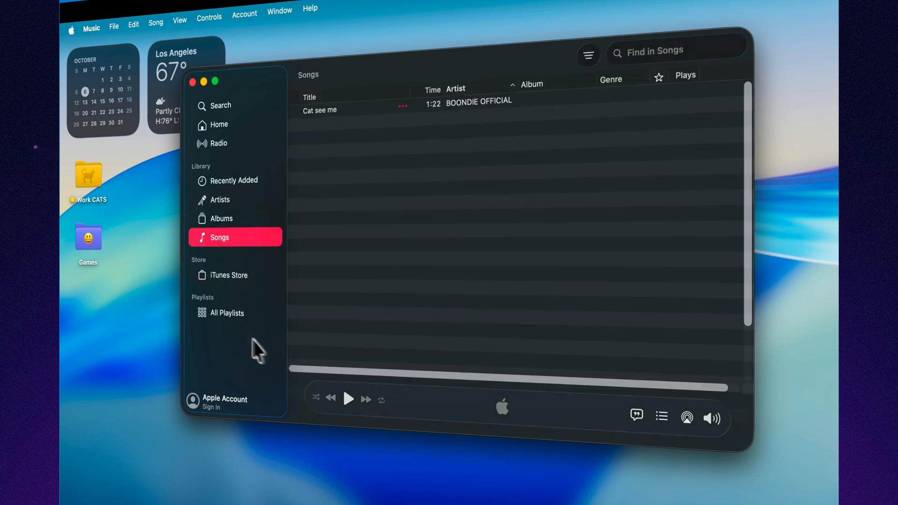
left_click(226, 313)
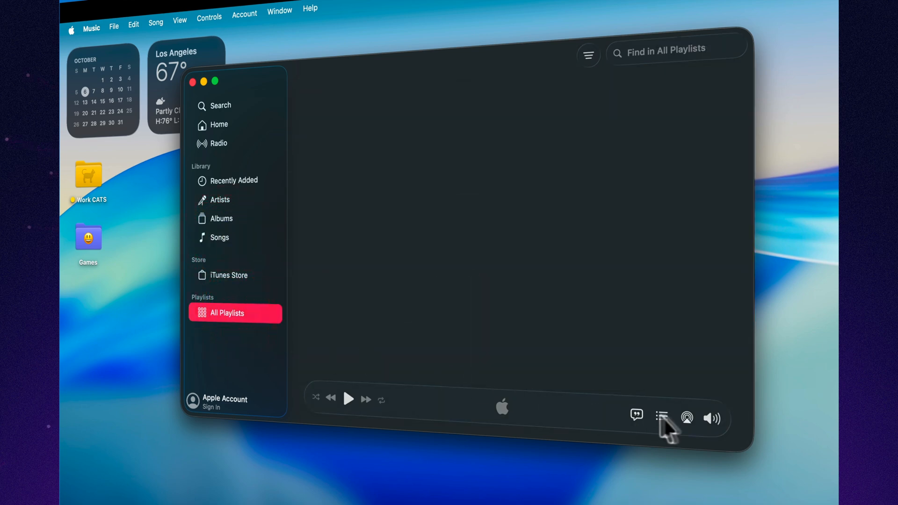
Sort the playlists by Playlist Type through Filter > Sort Options, then close Music.
left_click(576, 63)
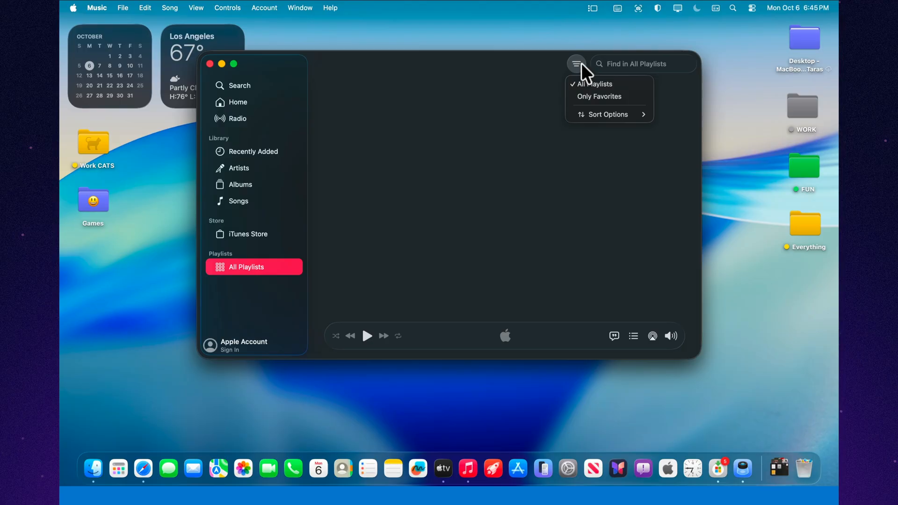
left_click(608, 114)
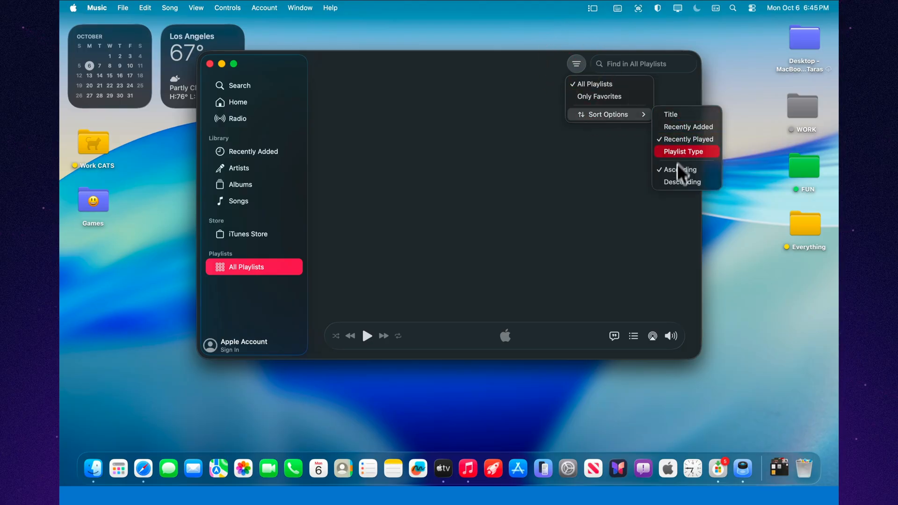
left_click(683, 151)
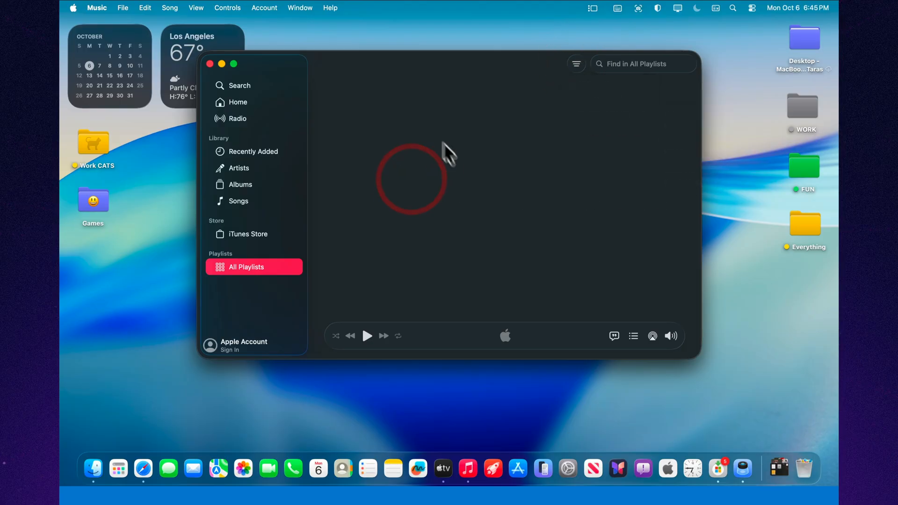
left_click(209, 63)
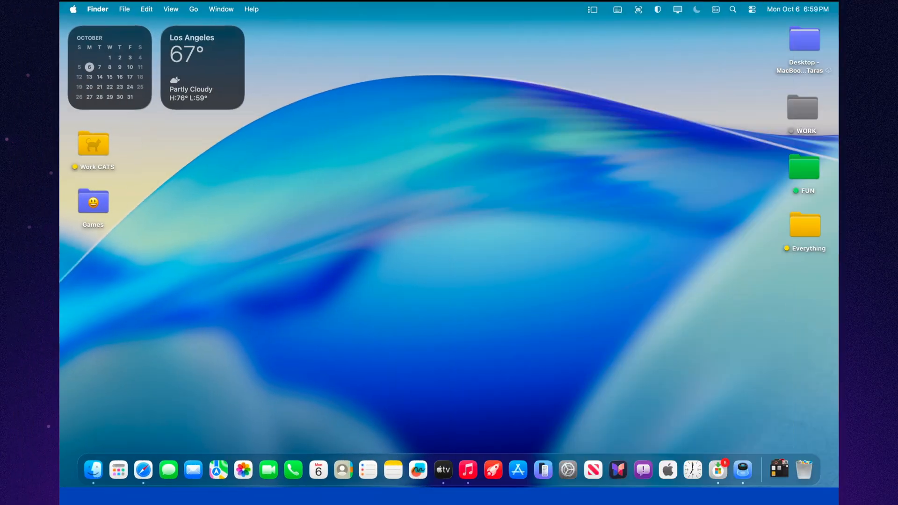
mouse_move(668, 343)
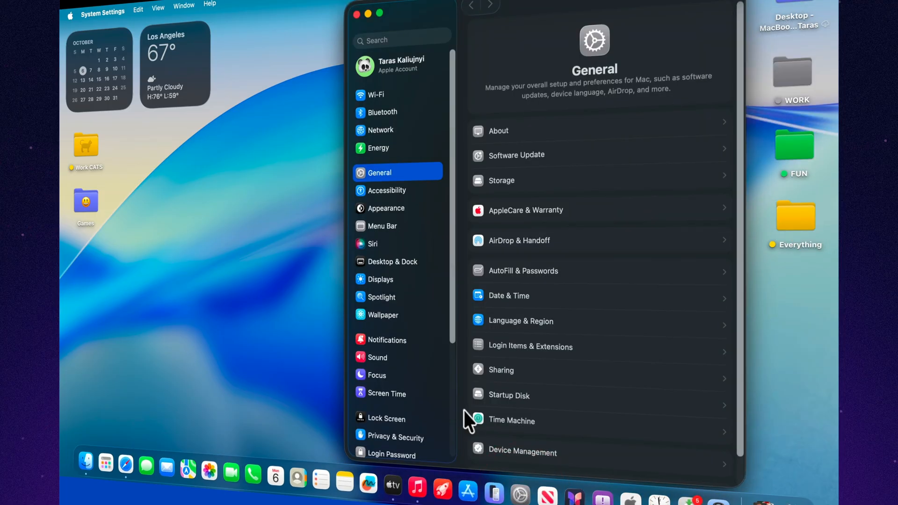
Turn on Reduce transparency under Accessibility > Display, then open a Finder window.
left_click(386, 191)
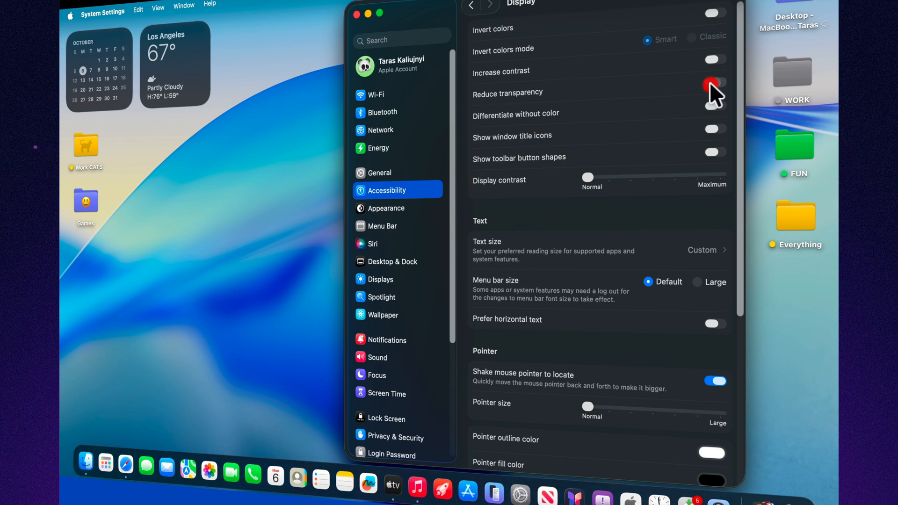
left_click(714, 82)
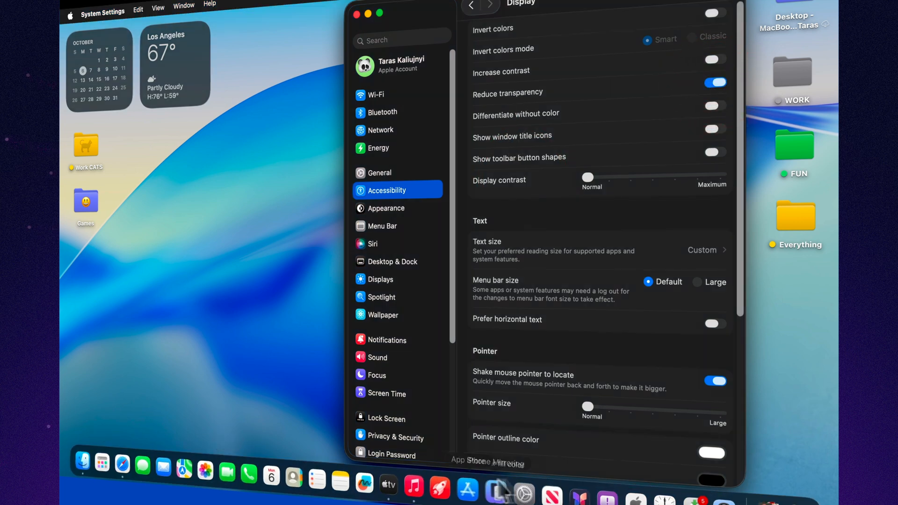
mouse_move(85, 460)
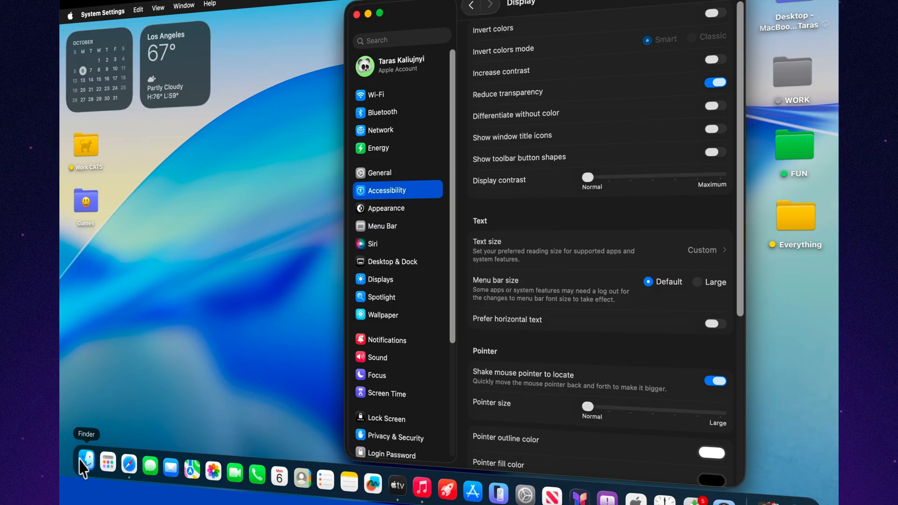
left_click(85, 461)
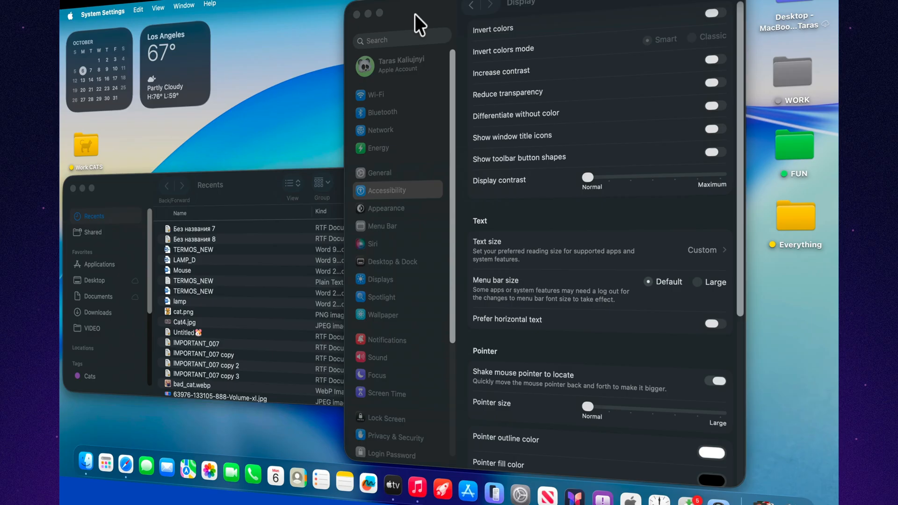
Reveal the desktop and use Edit Widgets to place an analog Clock widget.
left_click(355, 13)
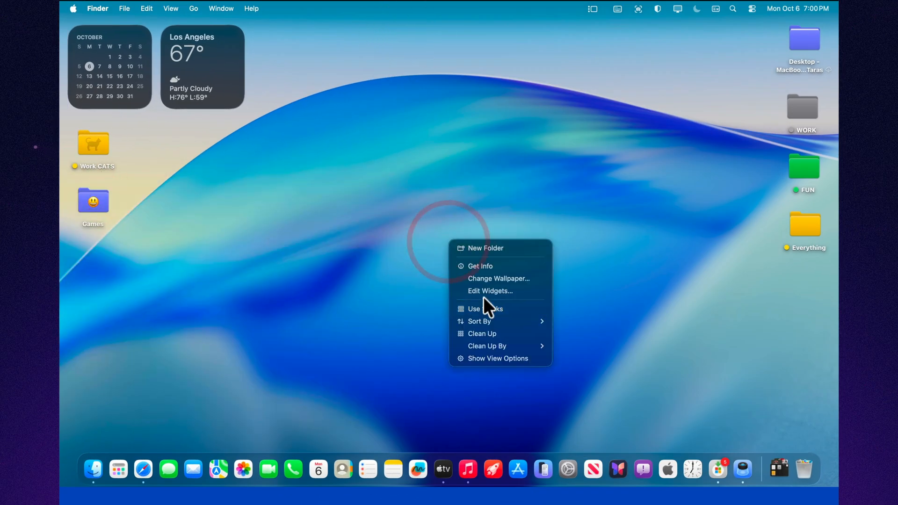
left_click(490, 291)
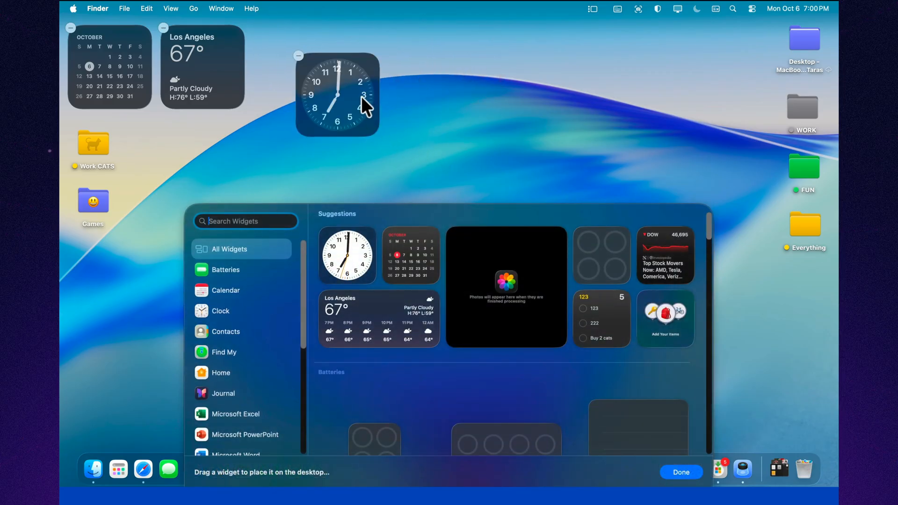
Finish editing widgets, view Clock's World Clock page, then close the Clock window.
left_click(679, 472)
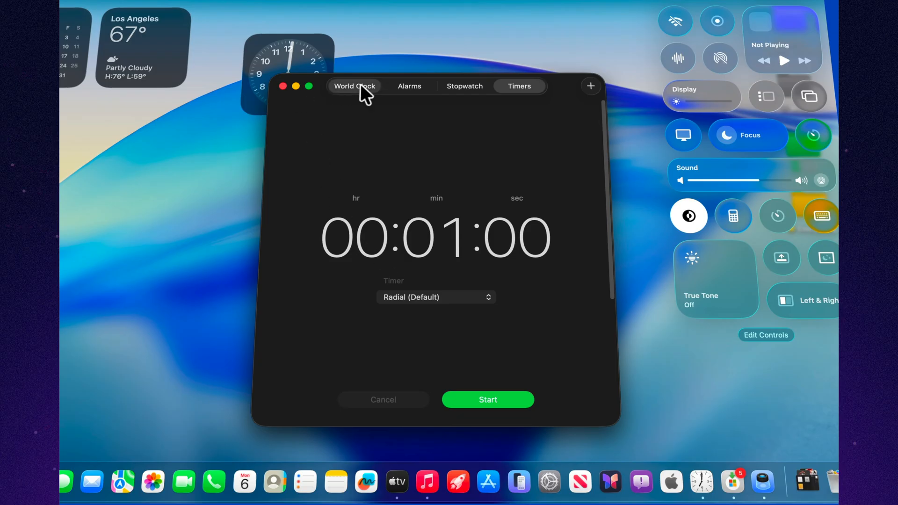
left_click(355, 86)
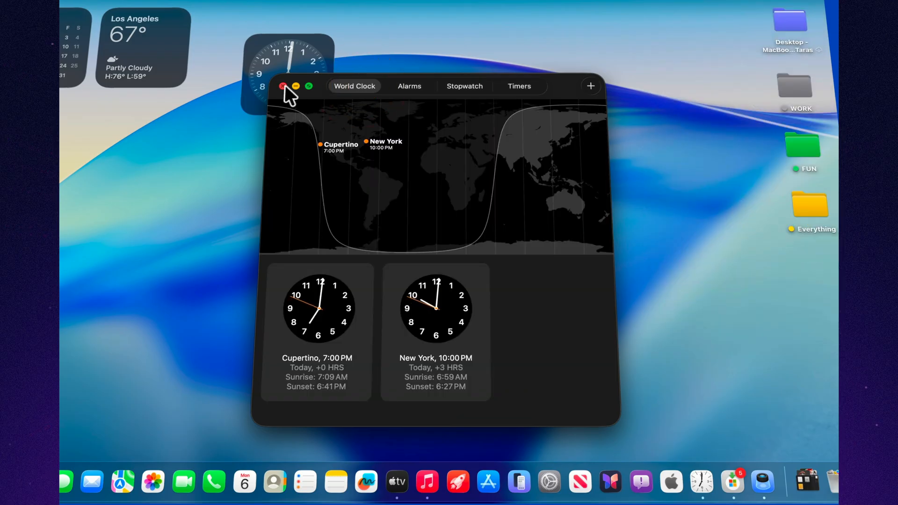
left_click(283, 86)
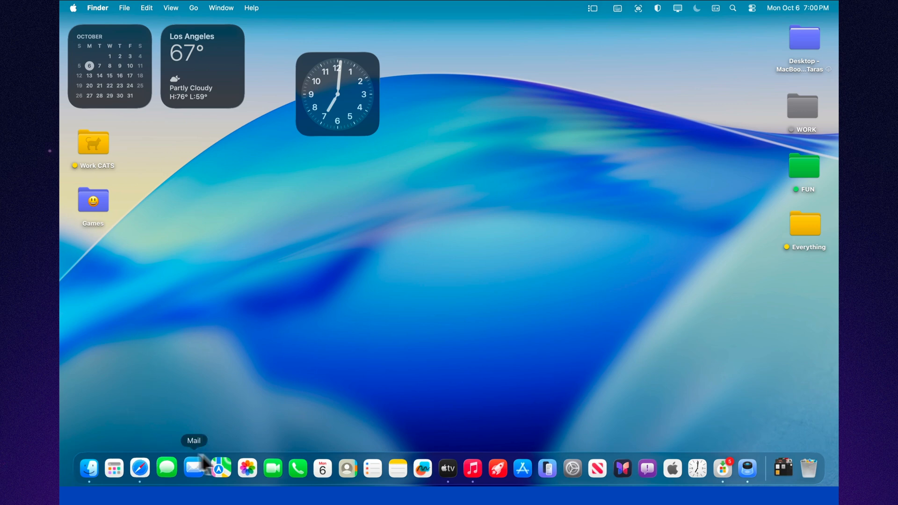
mouse_move(744, 470)
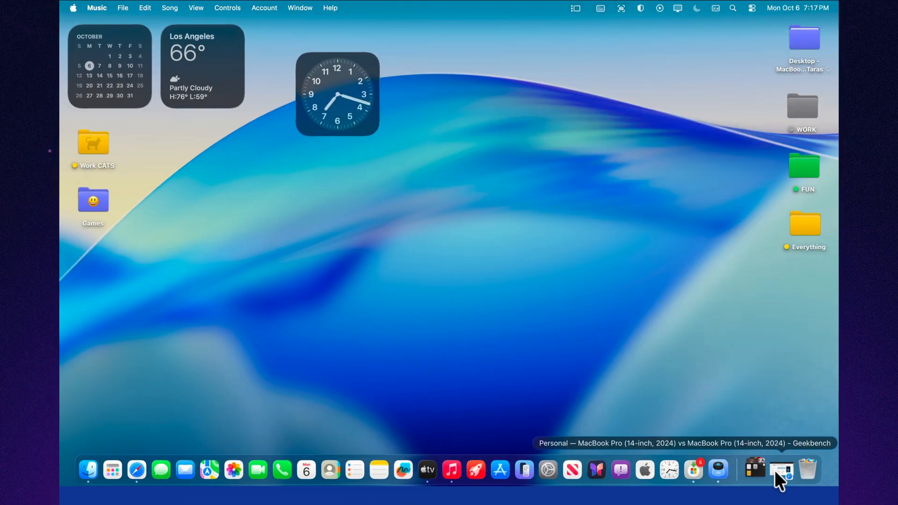
Review the Geekbench GPU comparison, selecting the 54670 score, then close Safari.
left_click(781, 469)
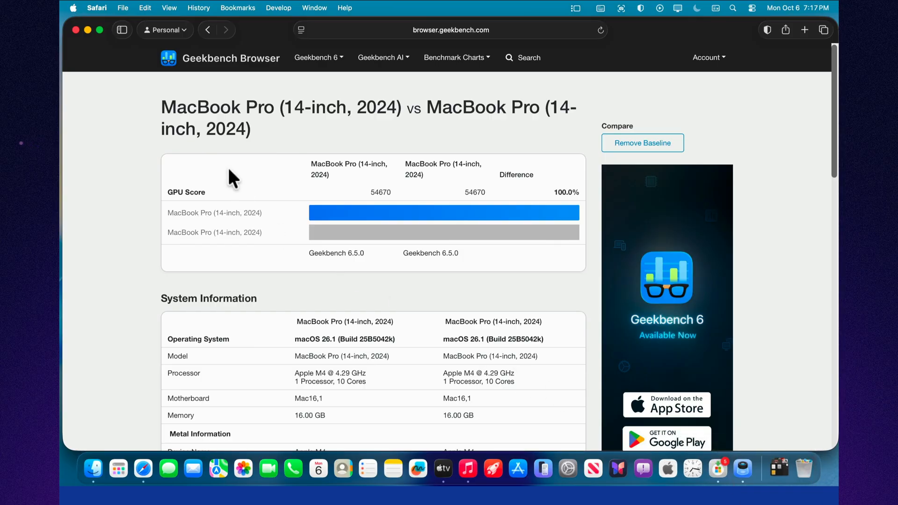
scroll("down", 3)
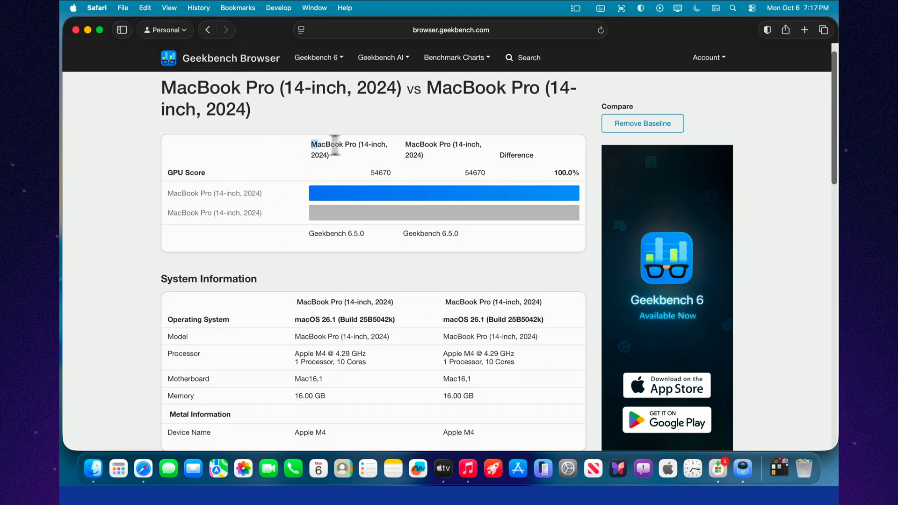
double_click(380, 173)
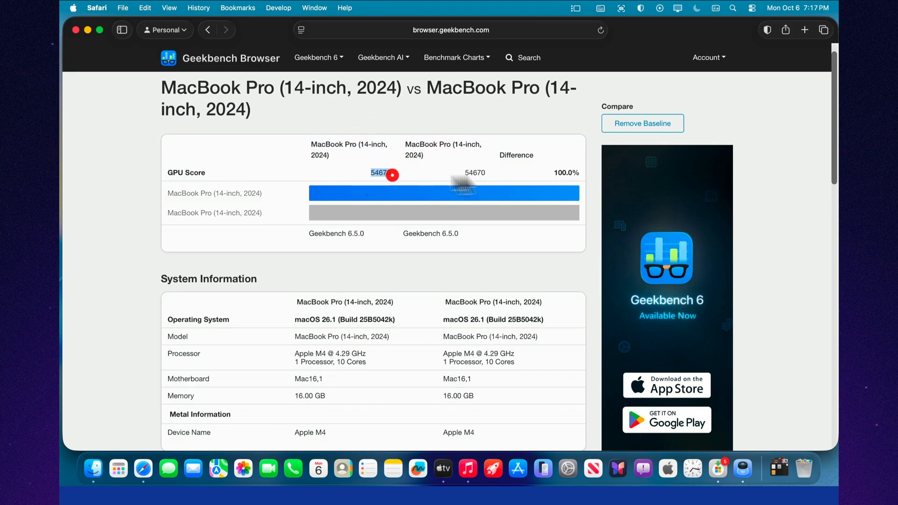
scroll("down", 3)
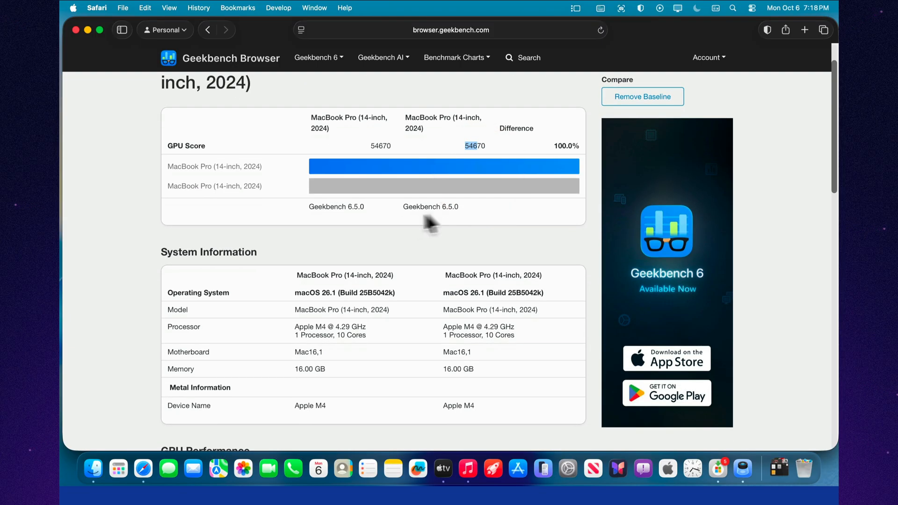
scroll("down", 3)
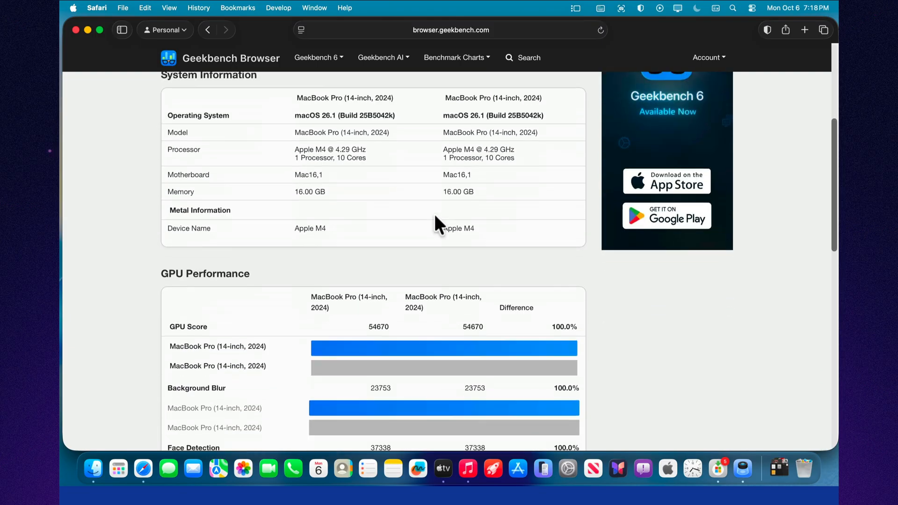
scroll("down", 3)
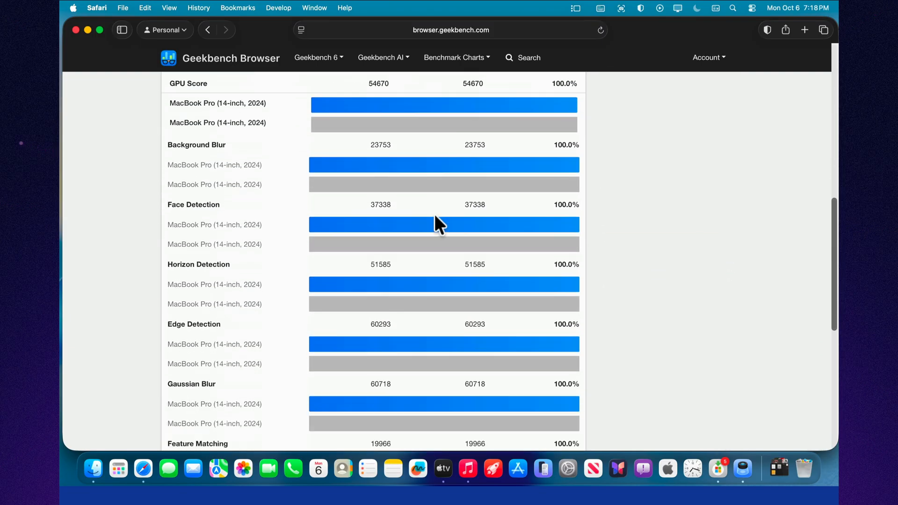
scroll("down", 3)
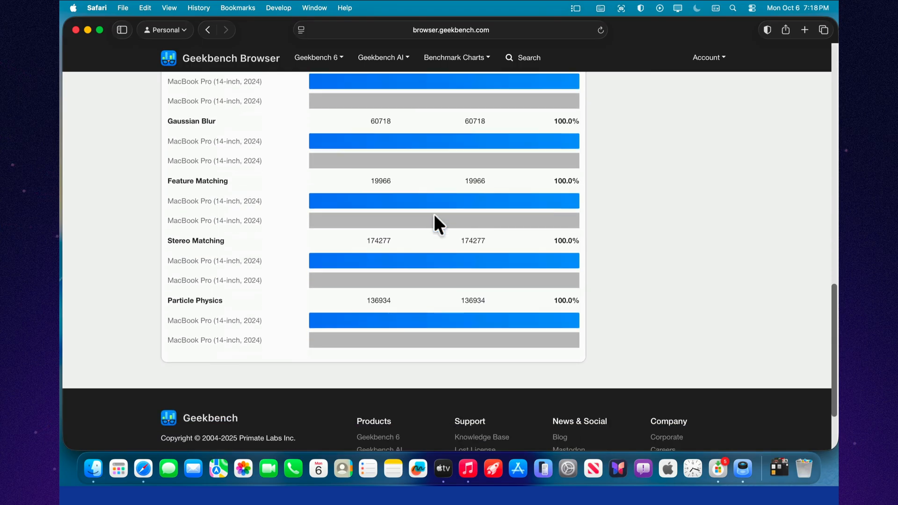
scroll("up", 3)
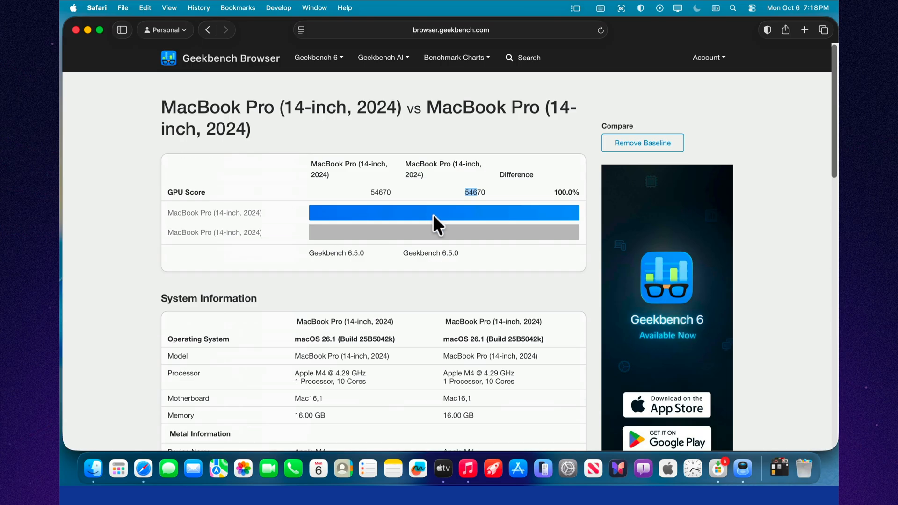
mouse_move(80, 46)
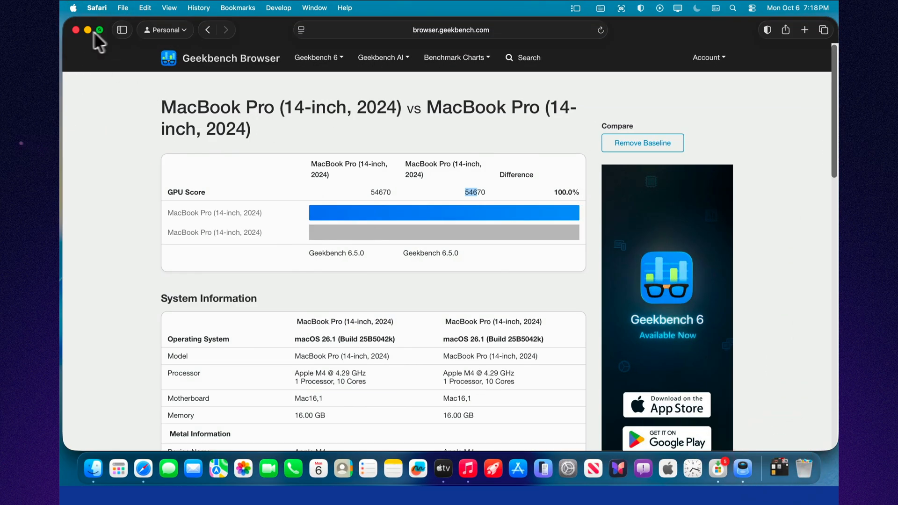
left_click(804, 29)
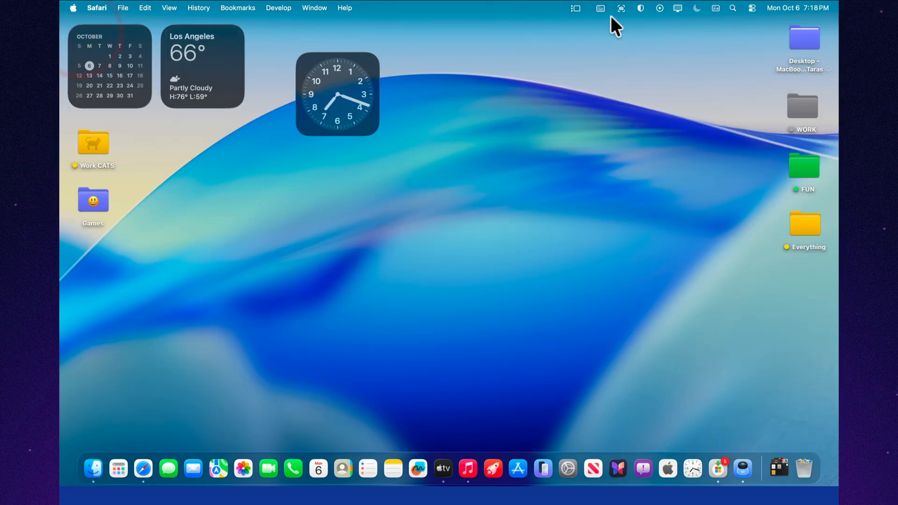
mouse_move(468, 467)
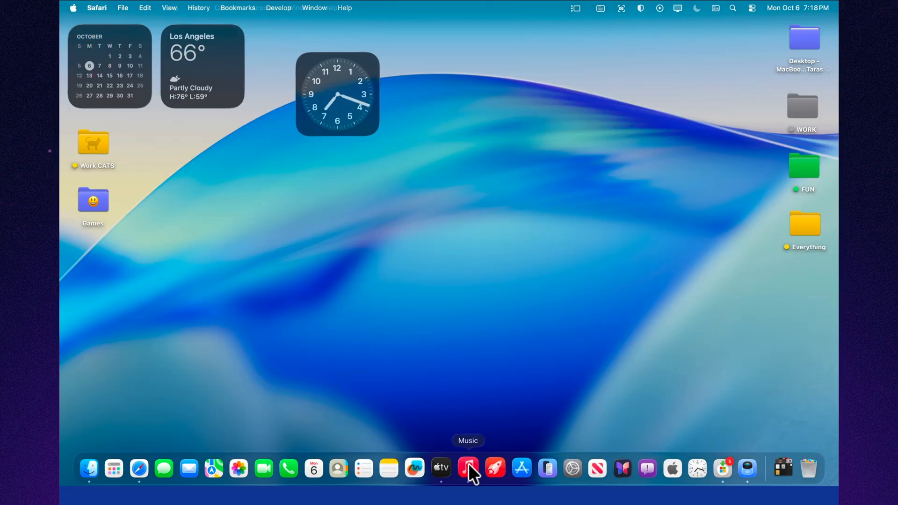
left_click(468, 467)
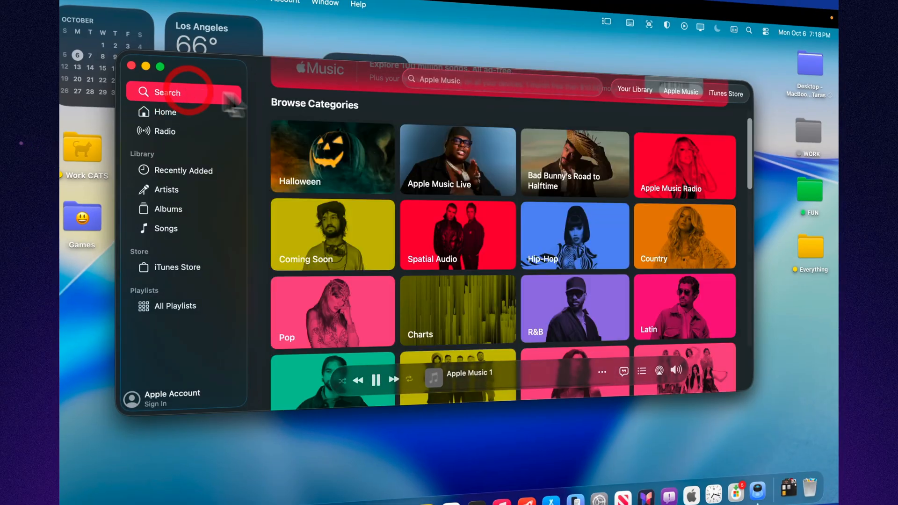
type("1")
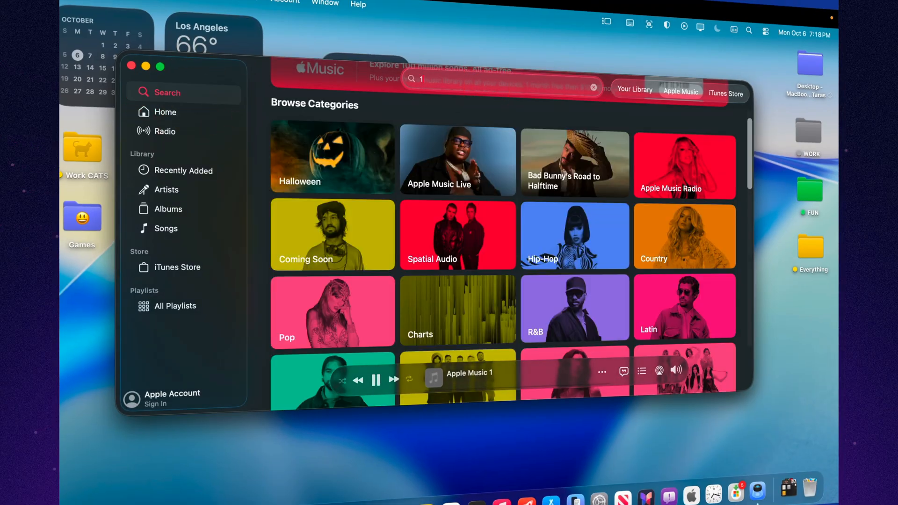
type("11111")
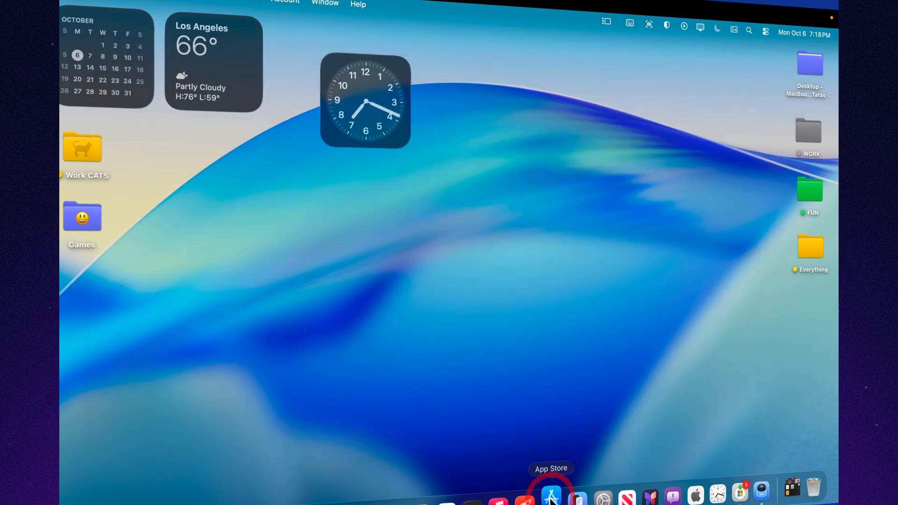
left_click(551, 494)
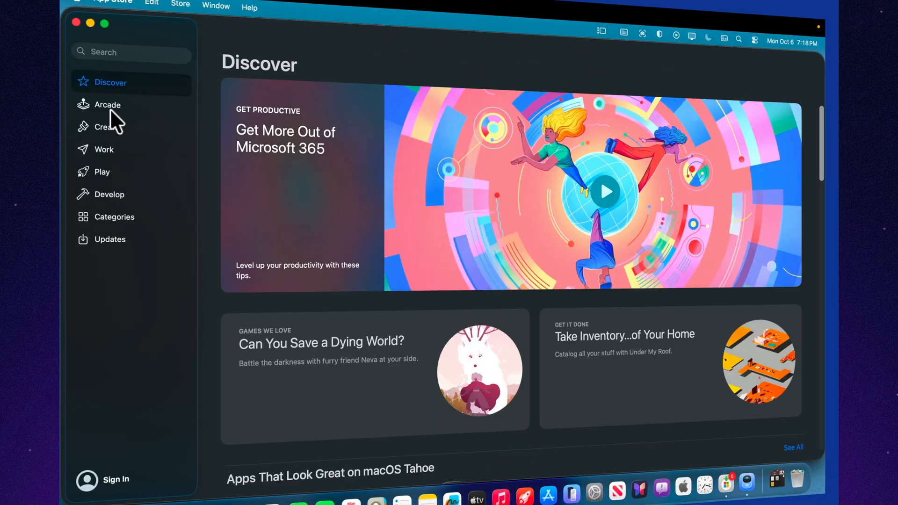
left_click(107, 104)
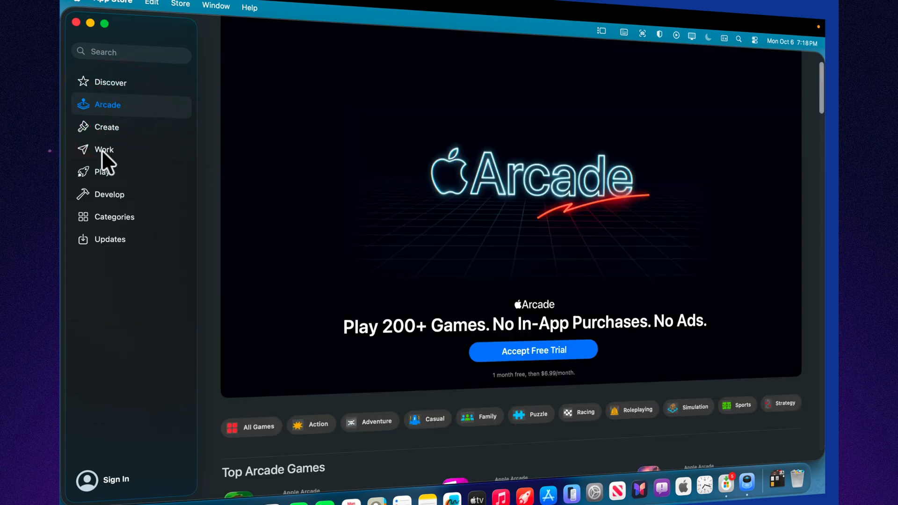
left_click(104, 150)
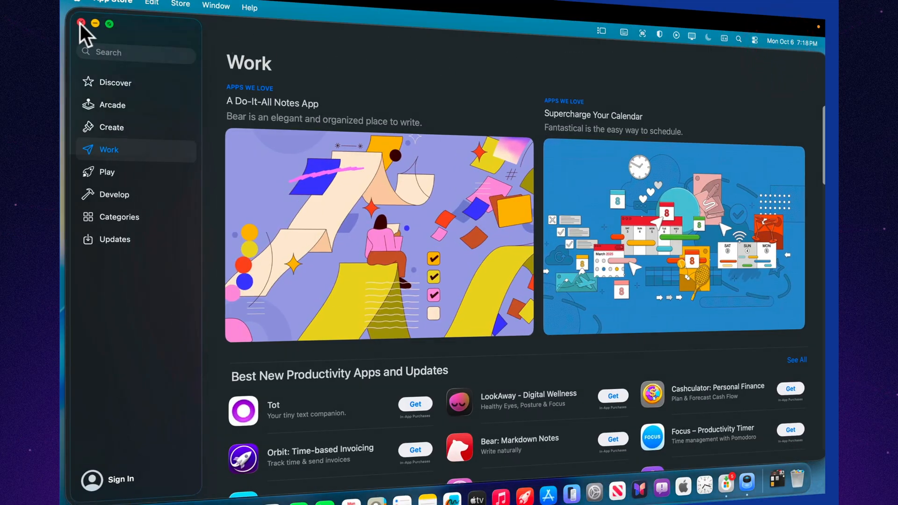
left_click(81, 23)
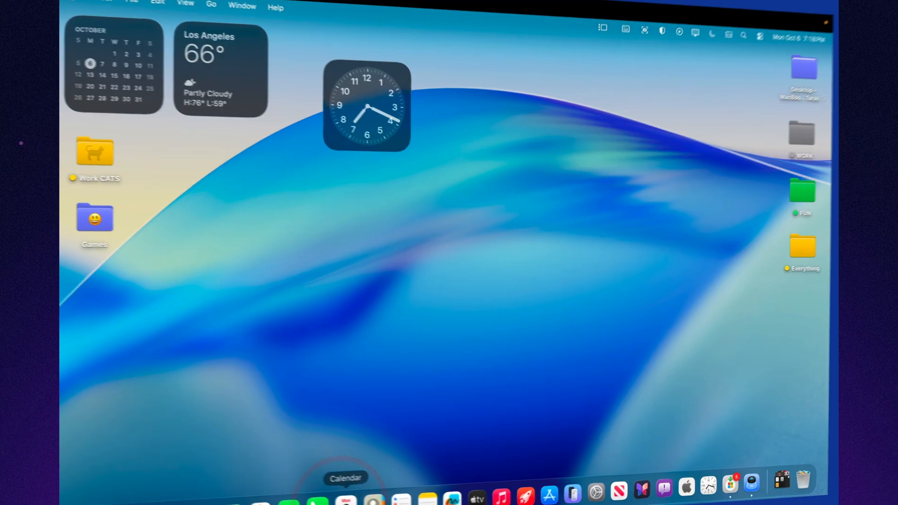
left_click(345, 491)
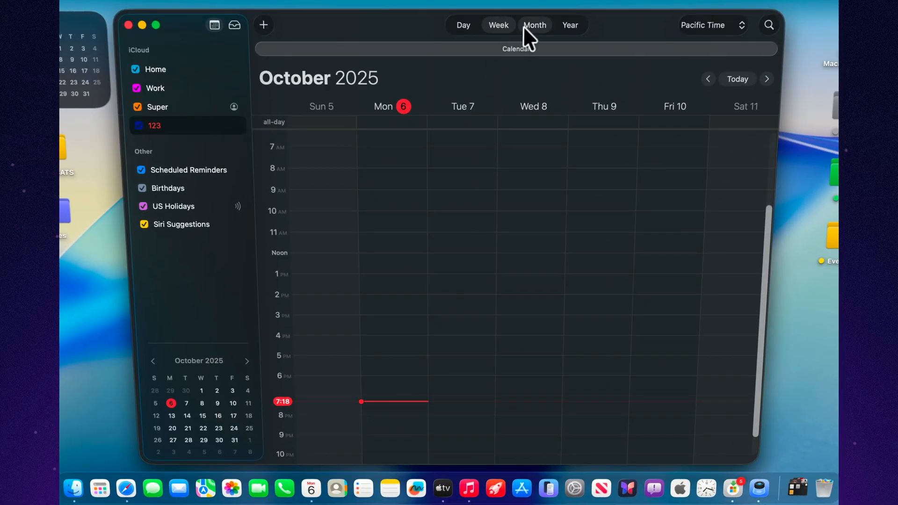
left_click(534, 25)
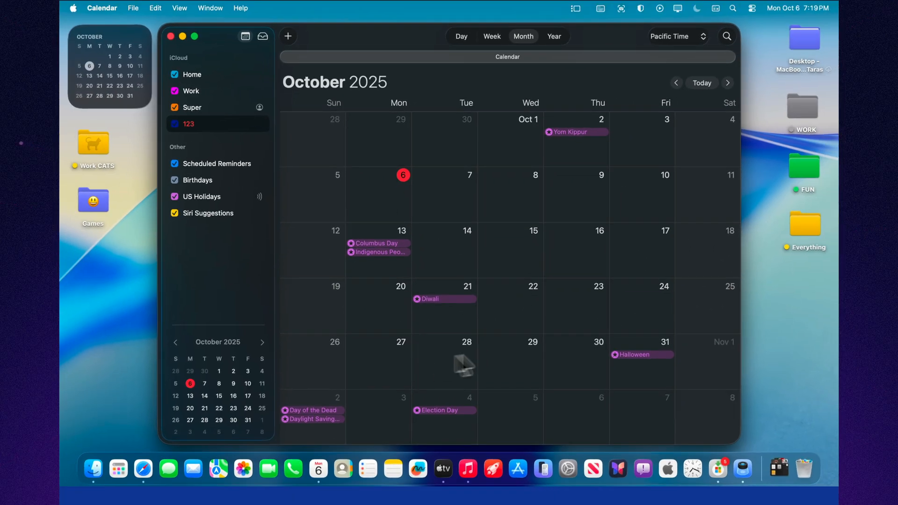
mouse_move(614, 159)
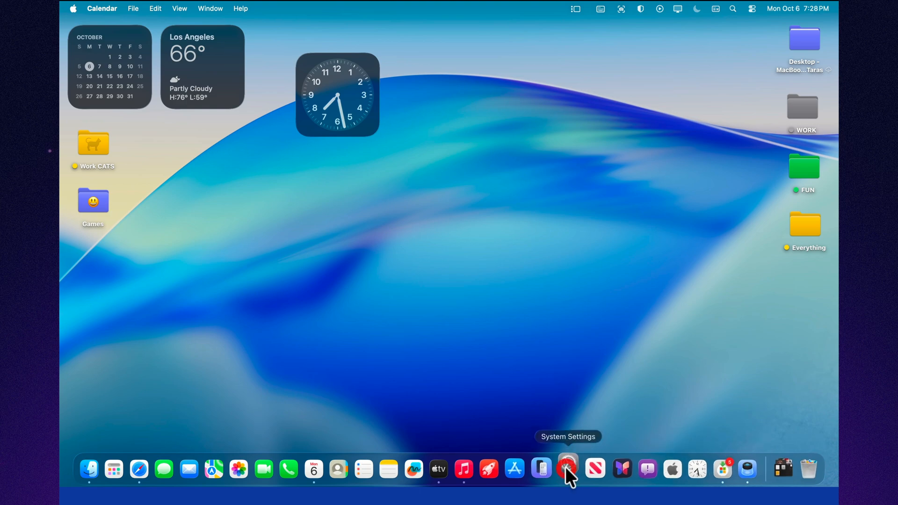
Open System Settings and check Software Update for the Mac's update status.
left_click(567, 468)
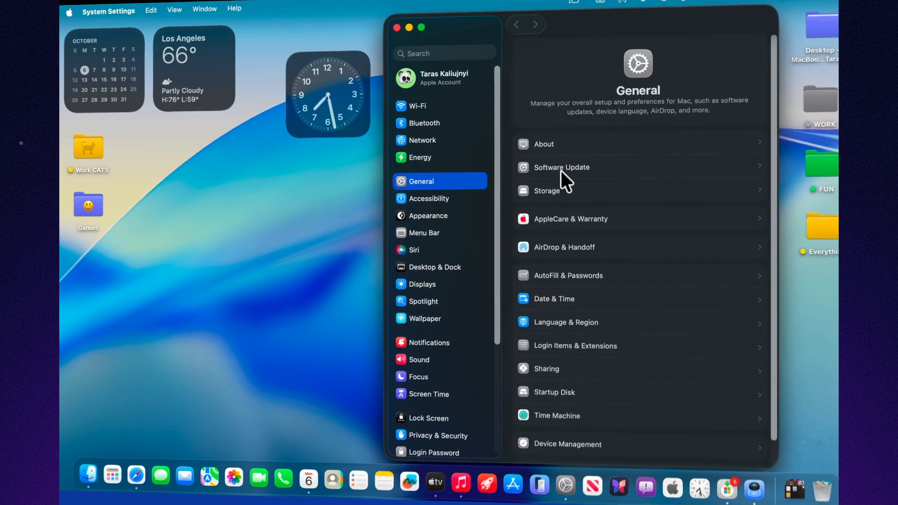
left_click(560, 167)
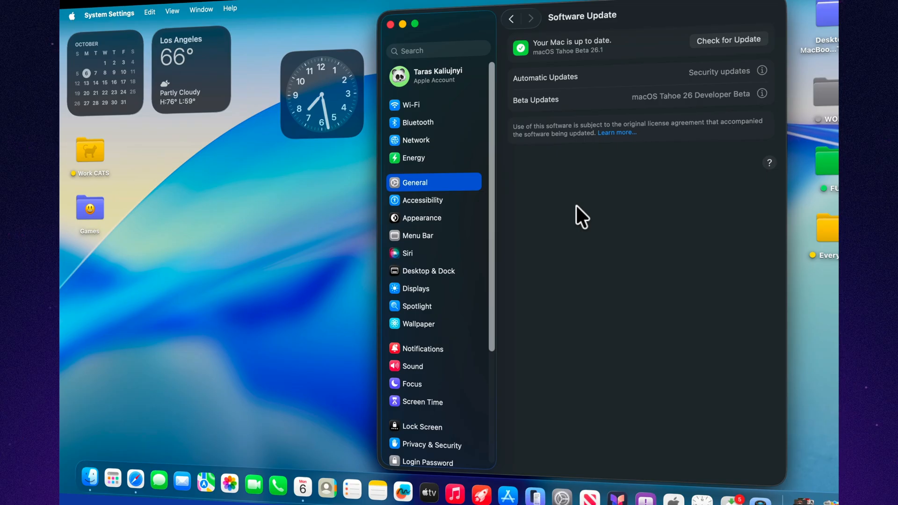
mouse_move(667, 97)
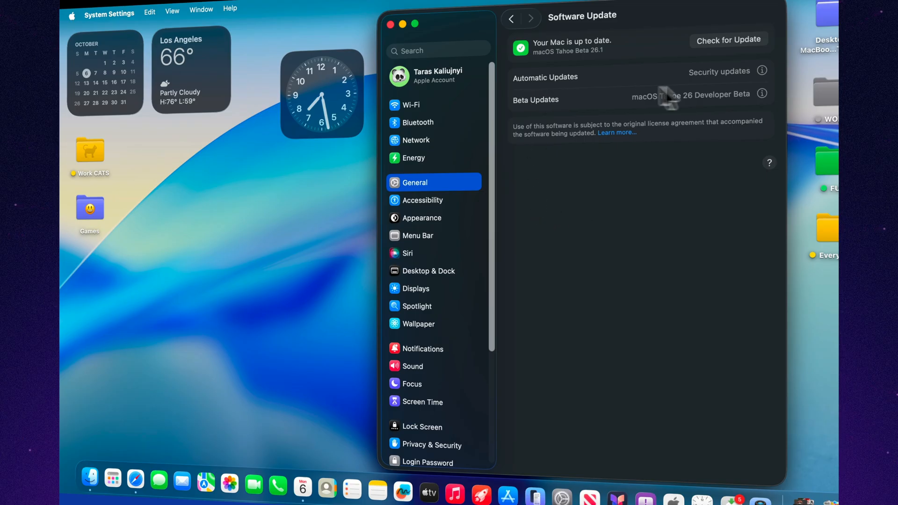
mouse_move(597, 338)
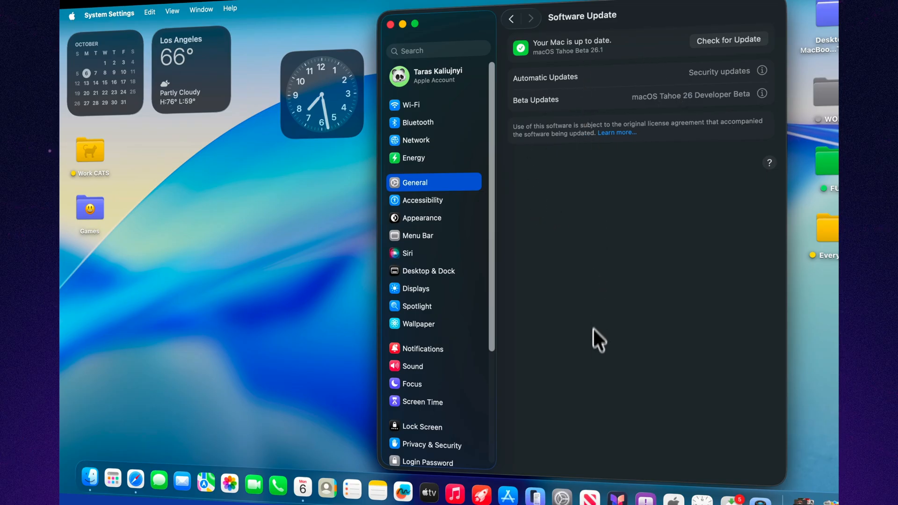
mouse_move(533, 494)
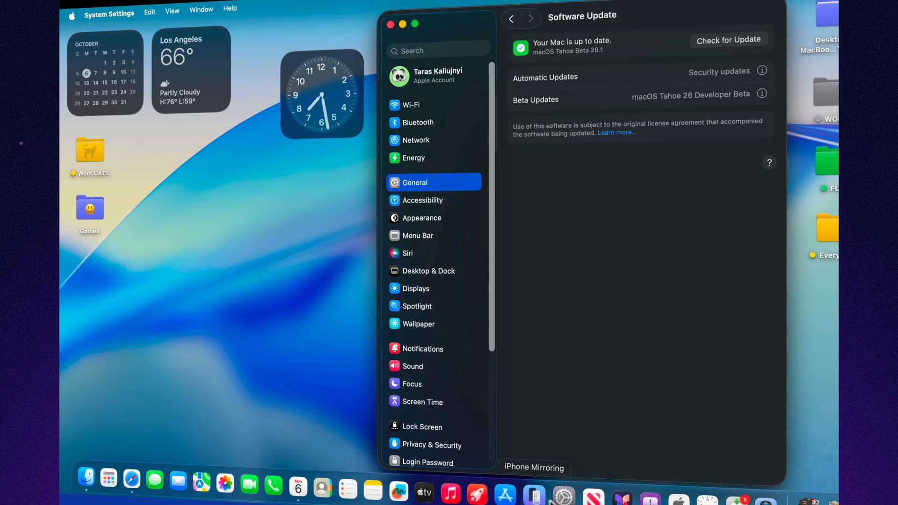
mouse_move(461, 207)
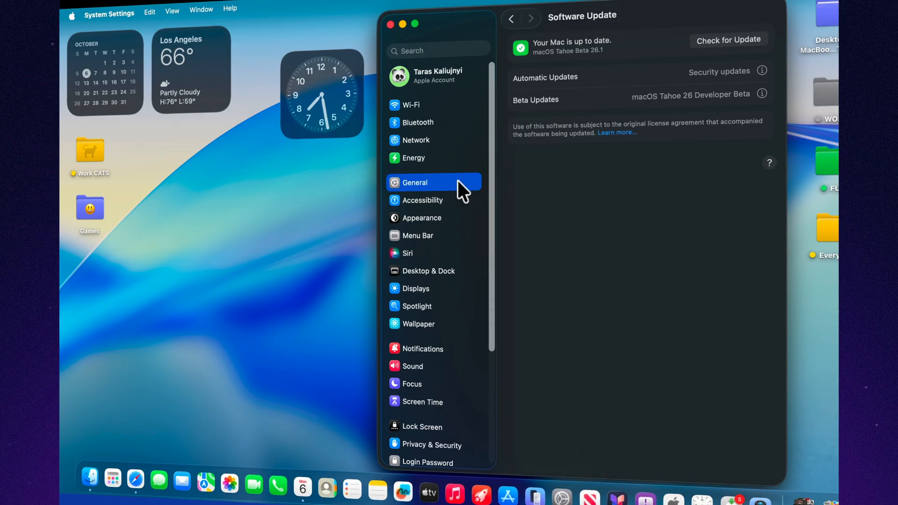
left_click(414, 182)
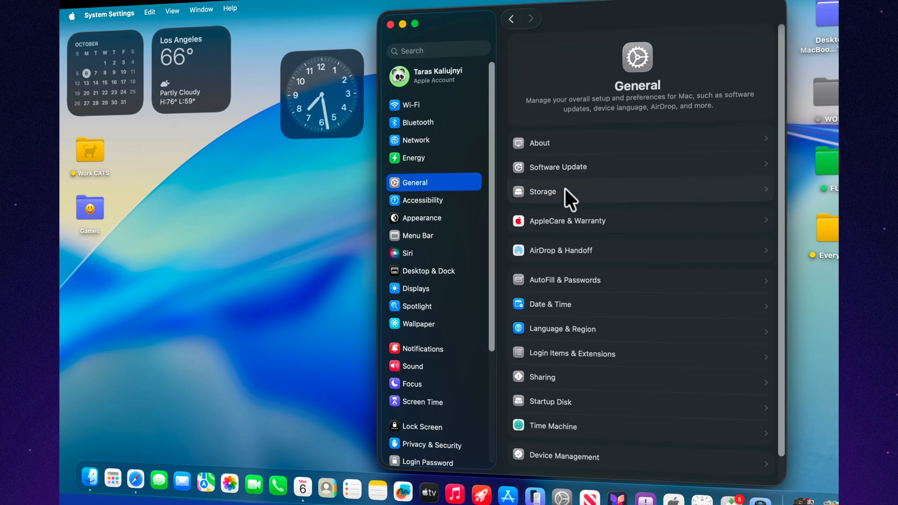
View Storage usage (49.87 of 131.55 GB) and the macOS version details.
left_click(541, 192)
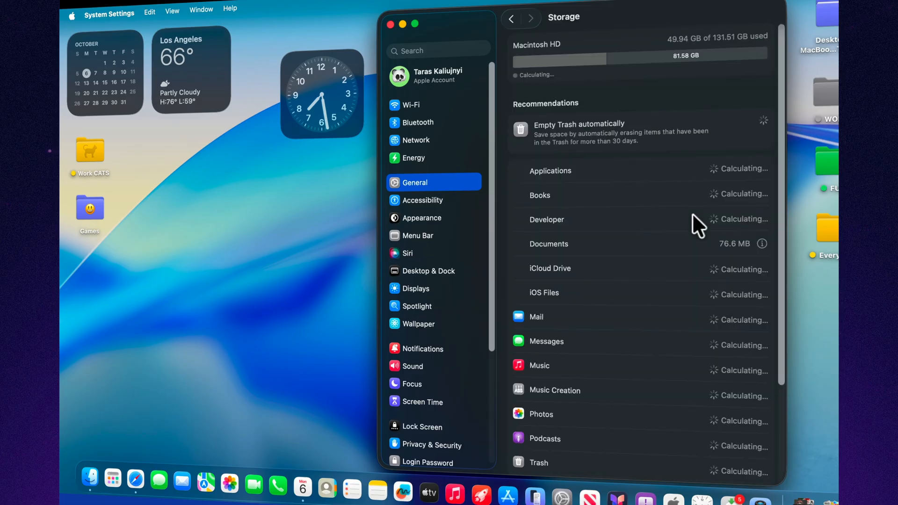
scroll("down", 3)
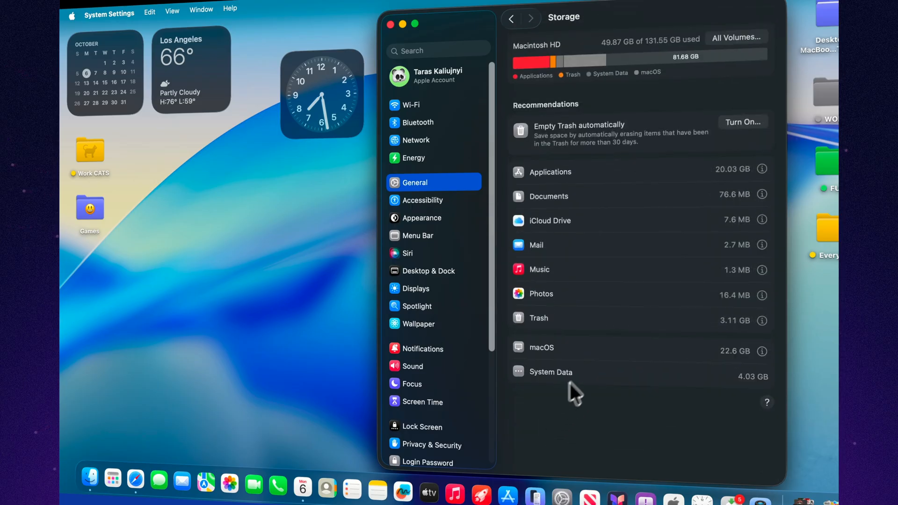
mouse_move(767, 361)
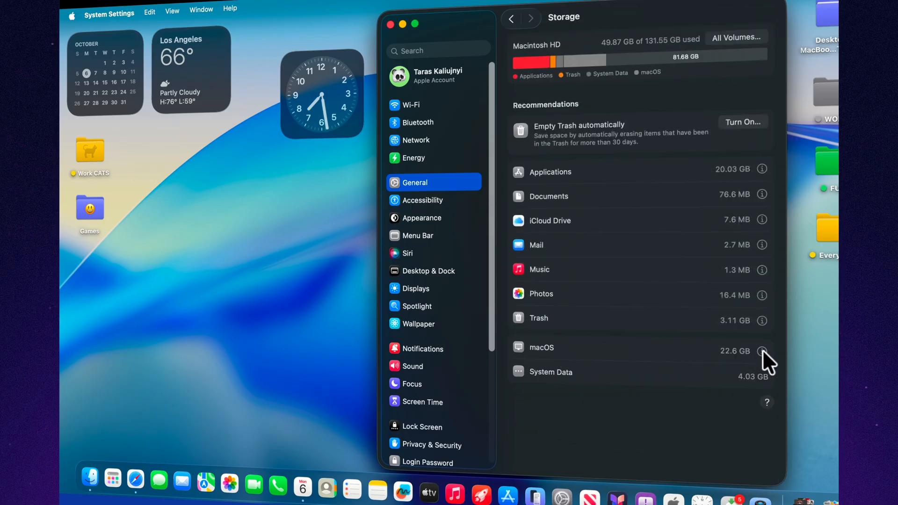
left_click(761, 352)
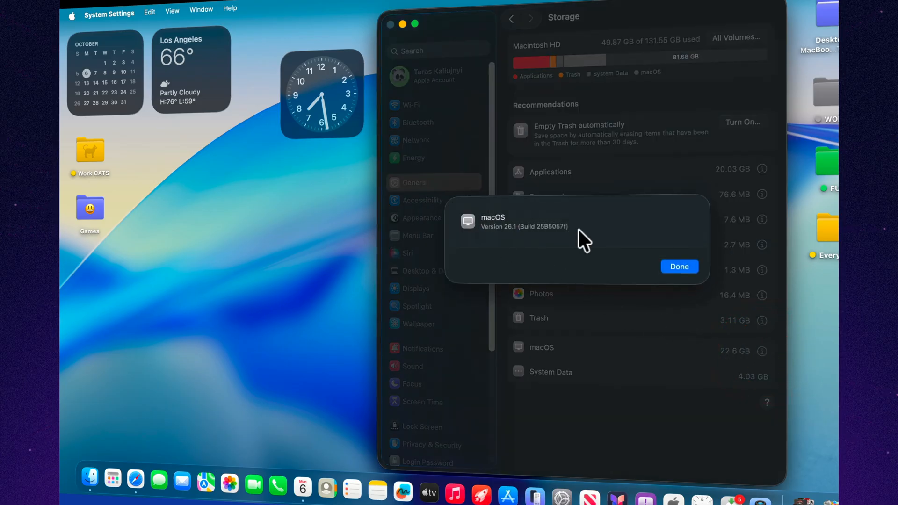
left_click(678, 266)
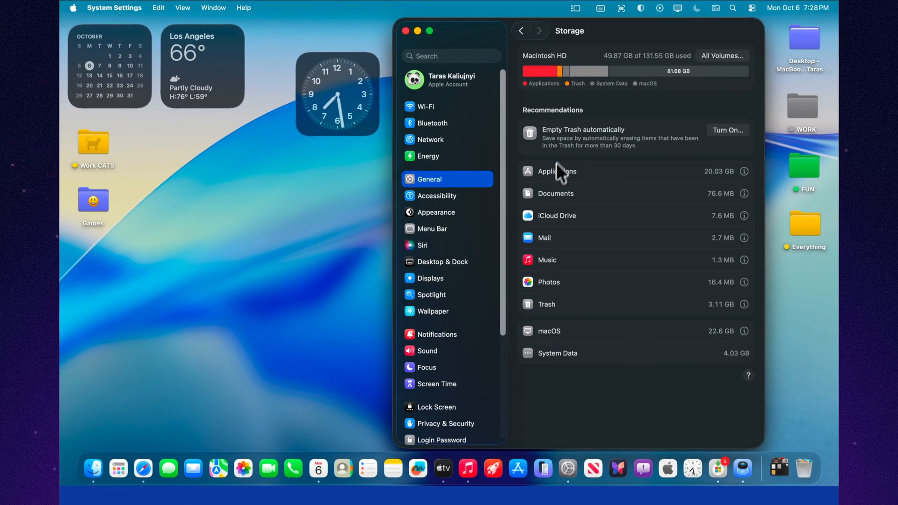
mouse_move(467, 45)
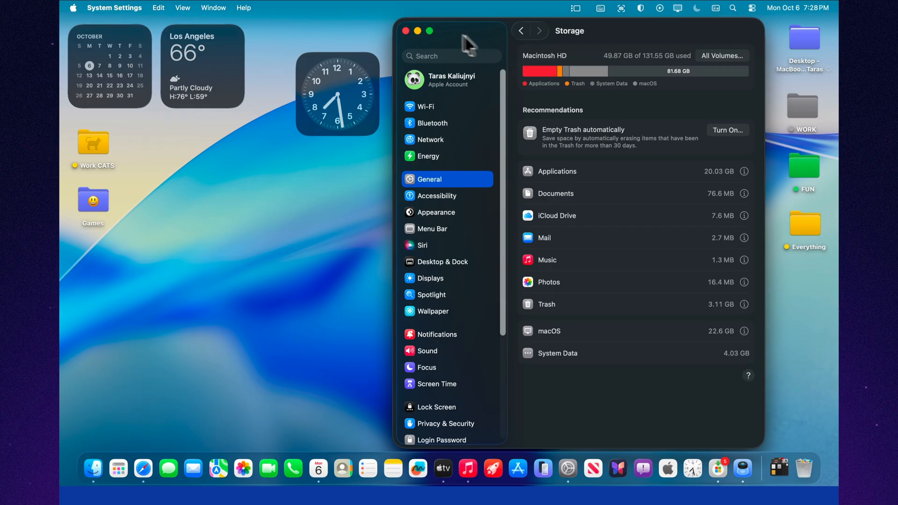